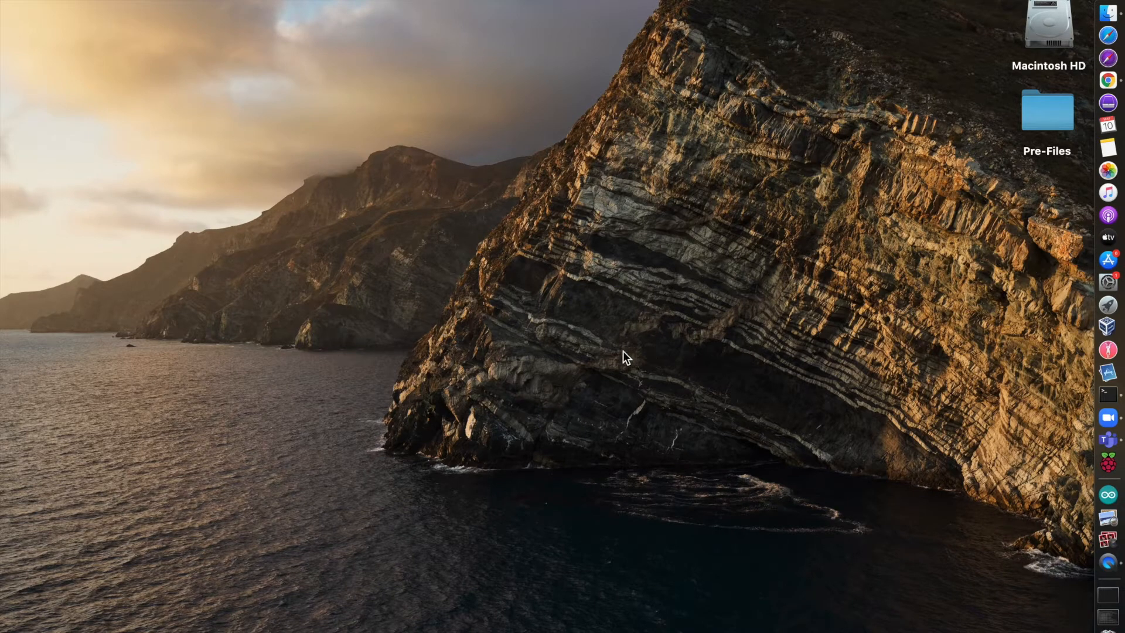
pyautogui.moveTo(1052, 91)
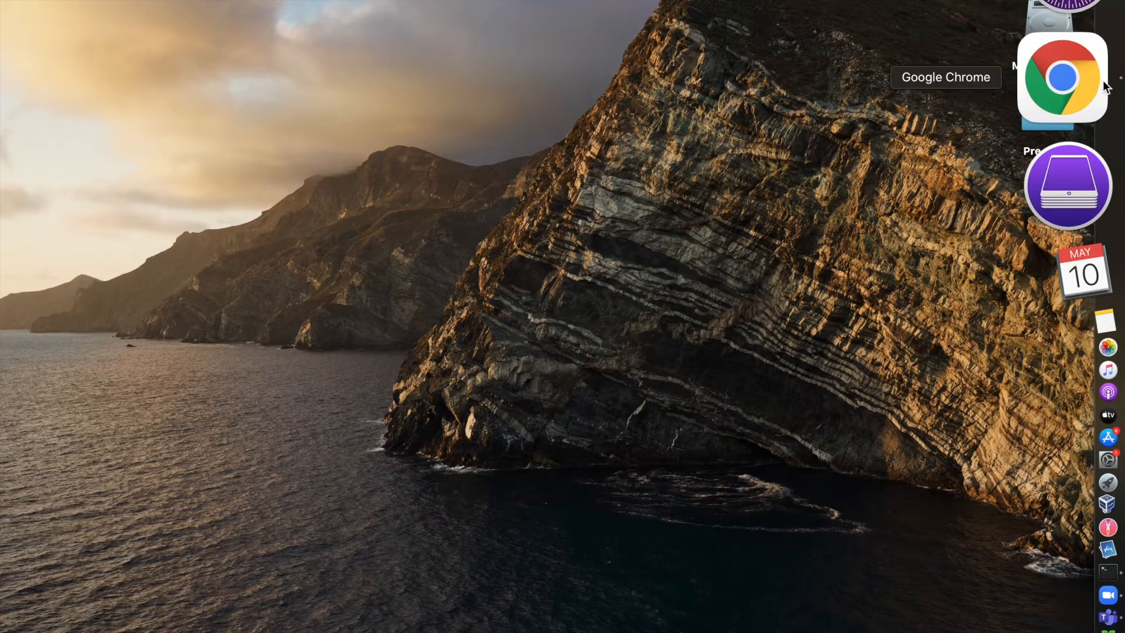
# - Launch Google Chrome from the Dock to reach the Home Assistant dashboard
pyautogui.click(1060, 77)
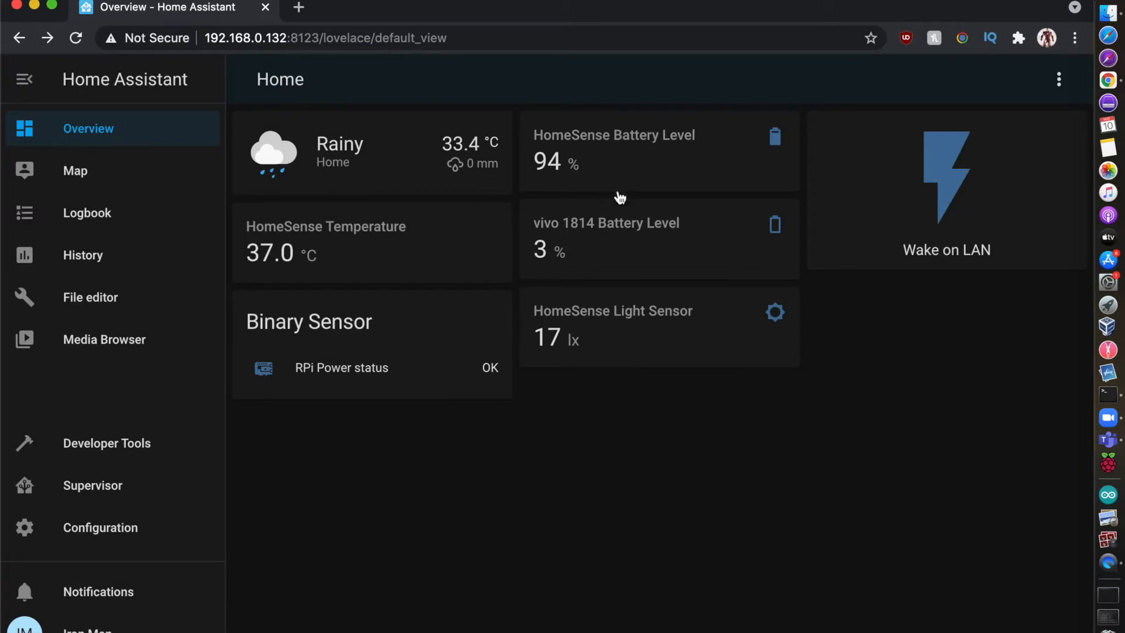
pyautogui.click(536, 143)
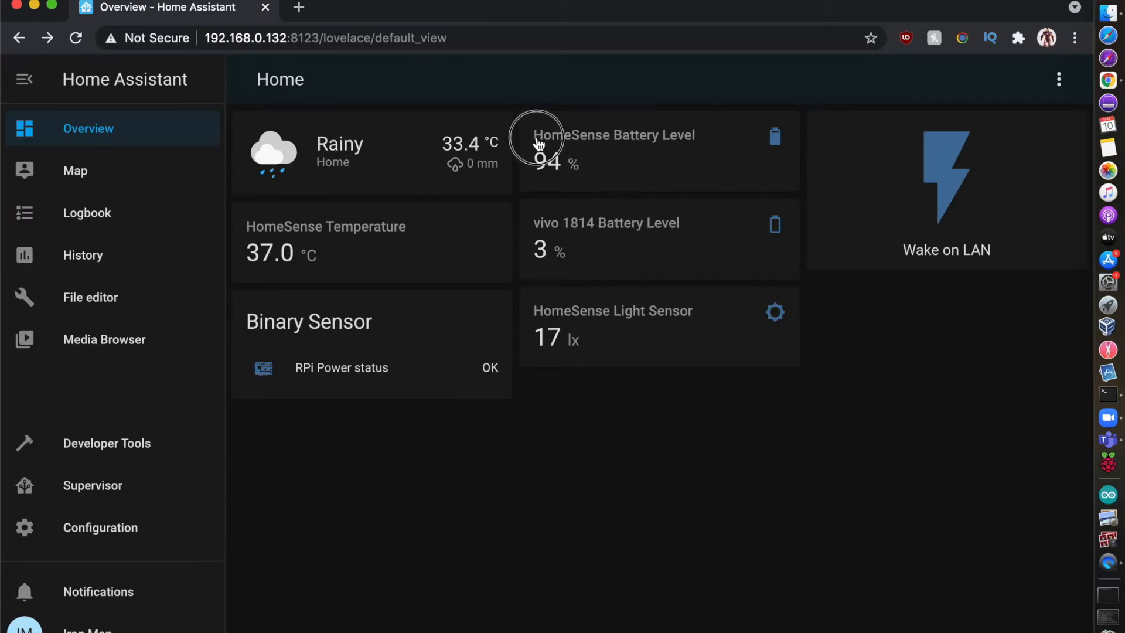
pyautogui.moveTo(523, 418)
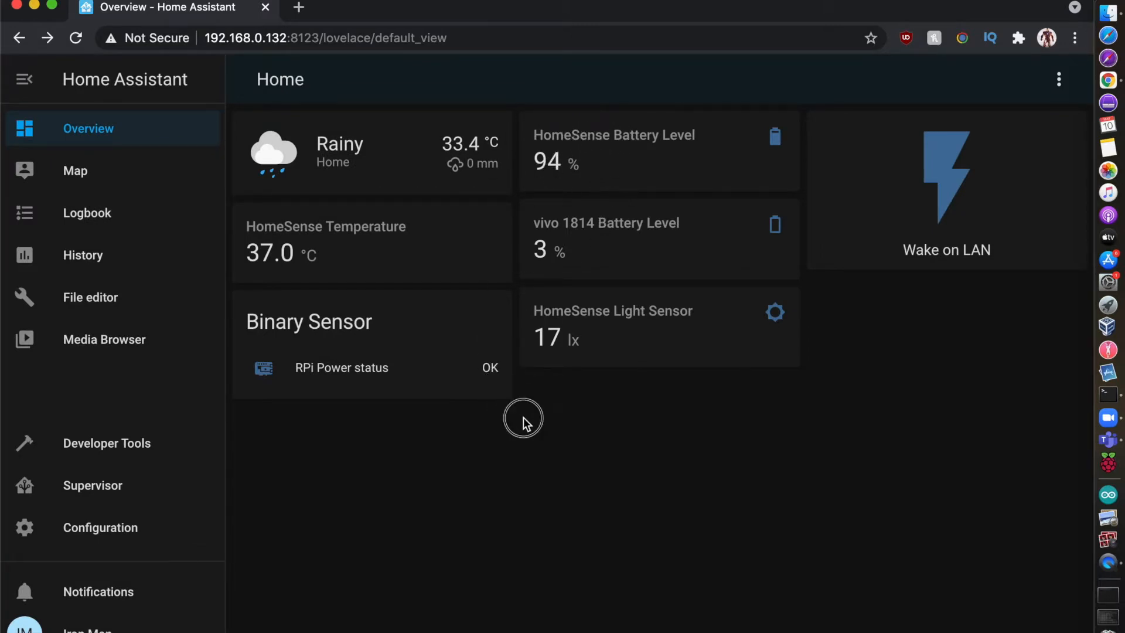
pyautogui.click(605, 236)
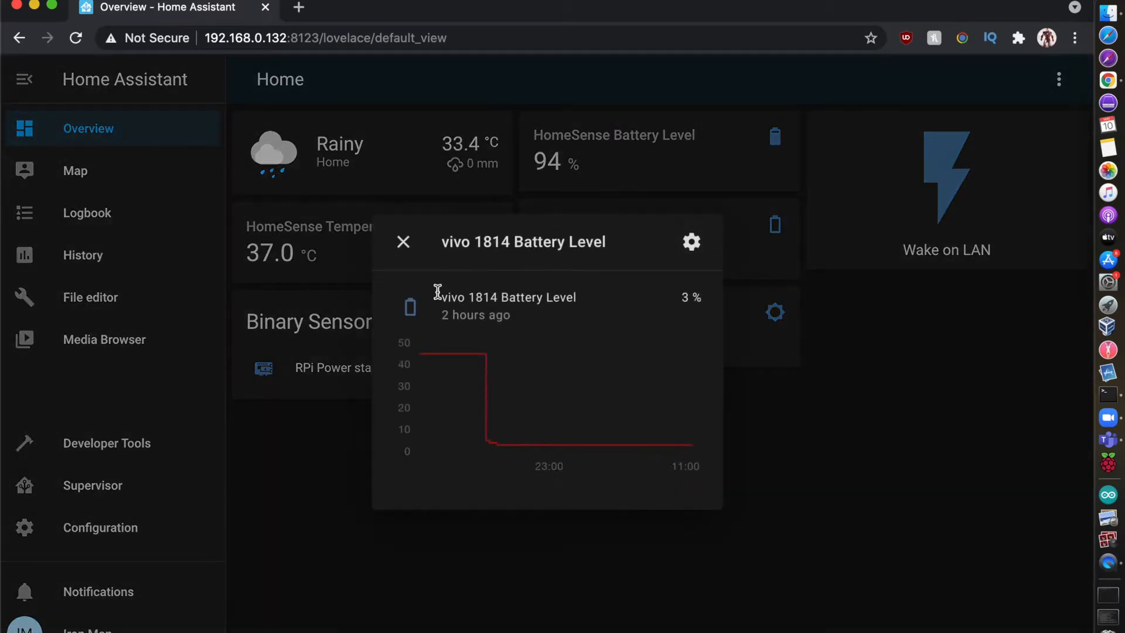
pyautogui.click(403, 241)
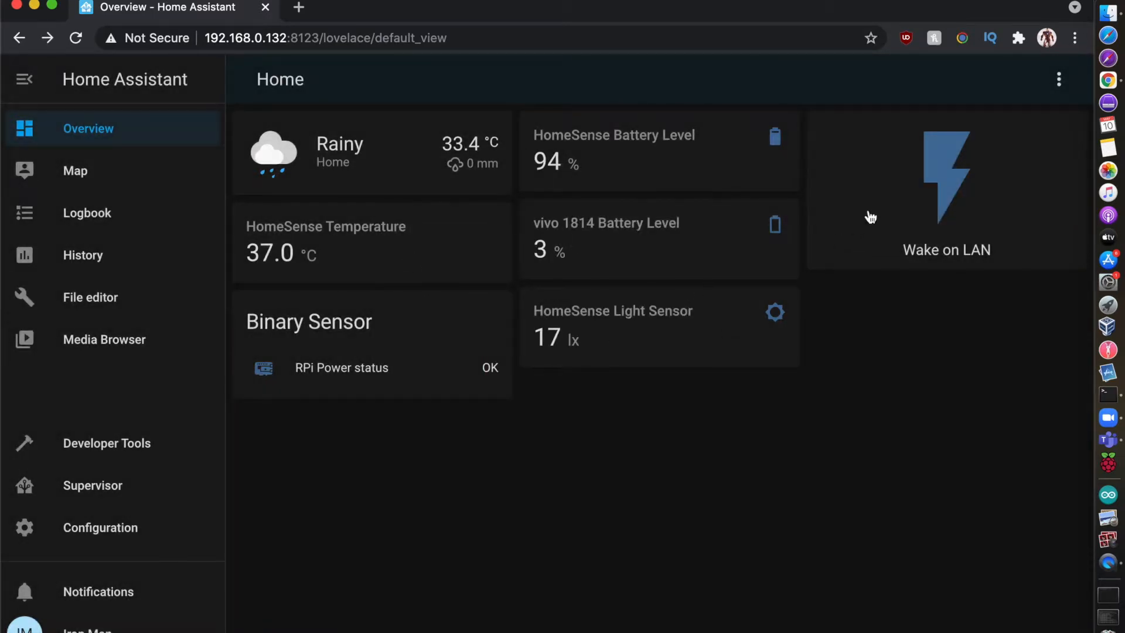
pyautogui.moveTo(894, 178)
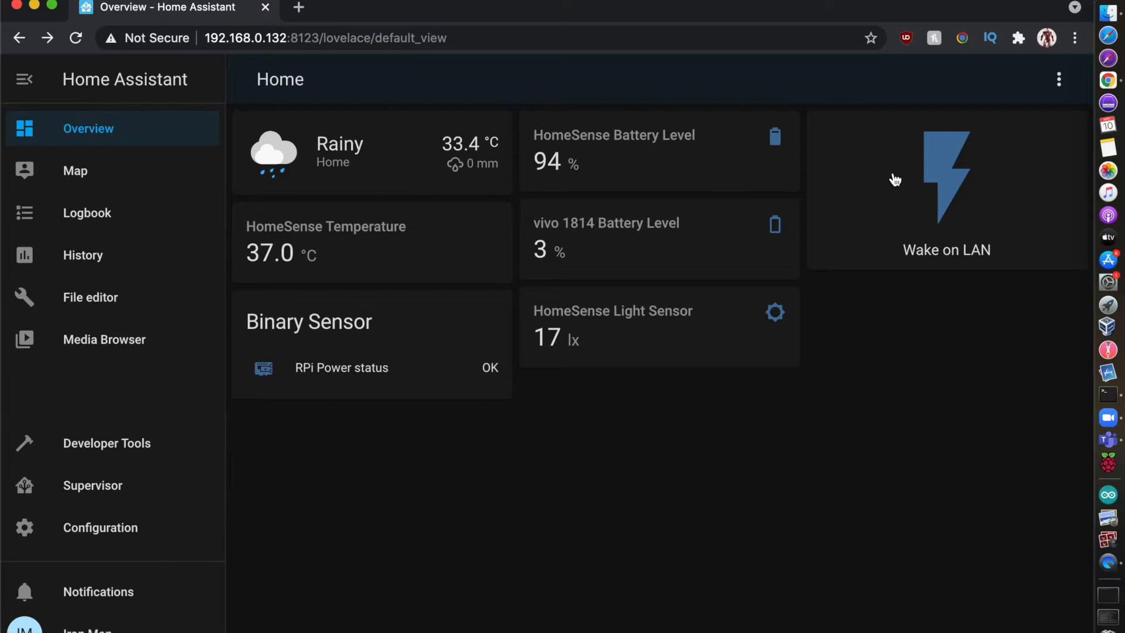
pyautogui.moveTo(741, 413)
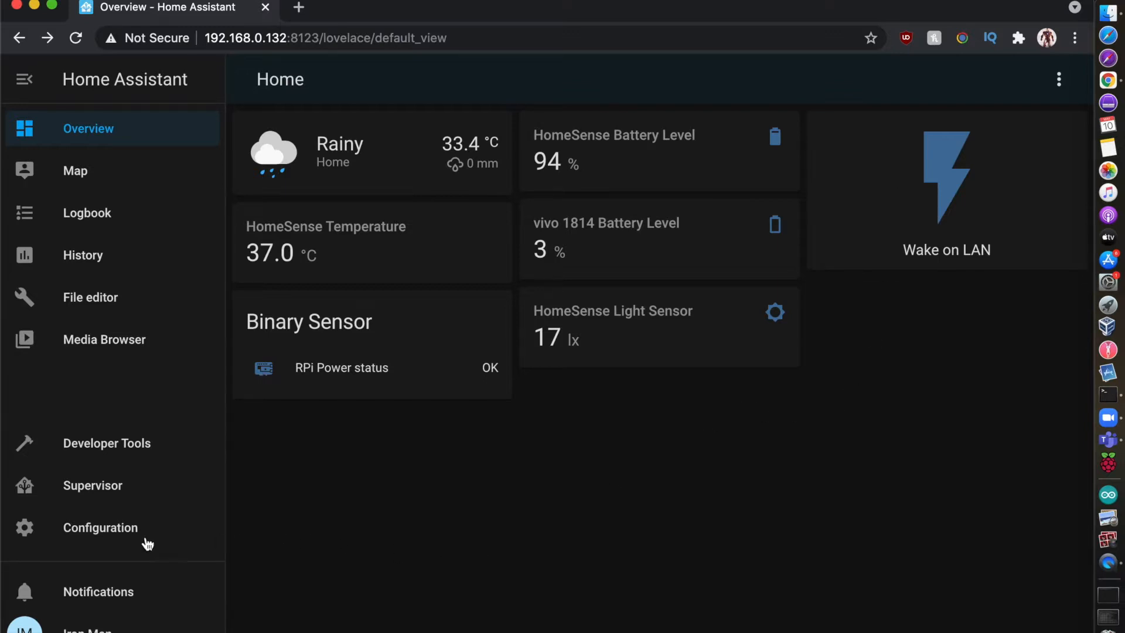
# - From Supervisor's Add-on Store, search 'fi' and select the File editor add-on
pyautogui.click(92, 485)
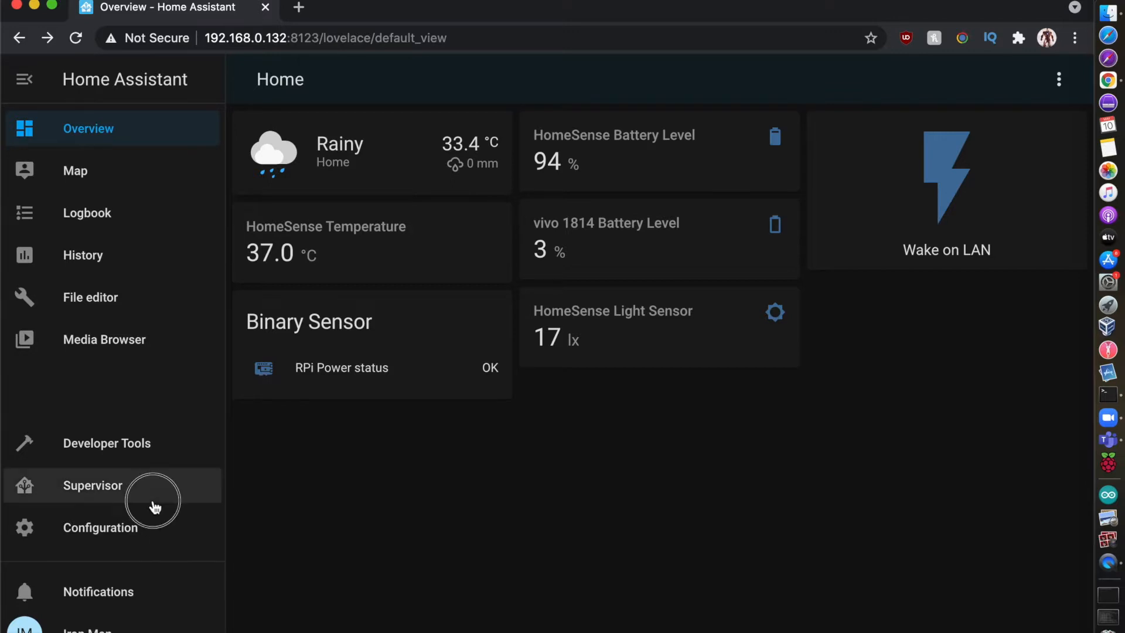
pyautogui.click(91, 485)
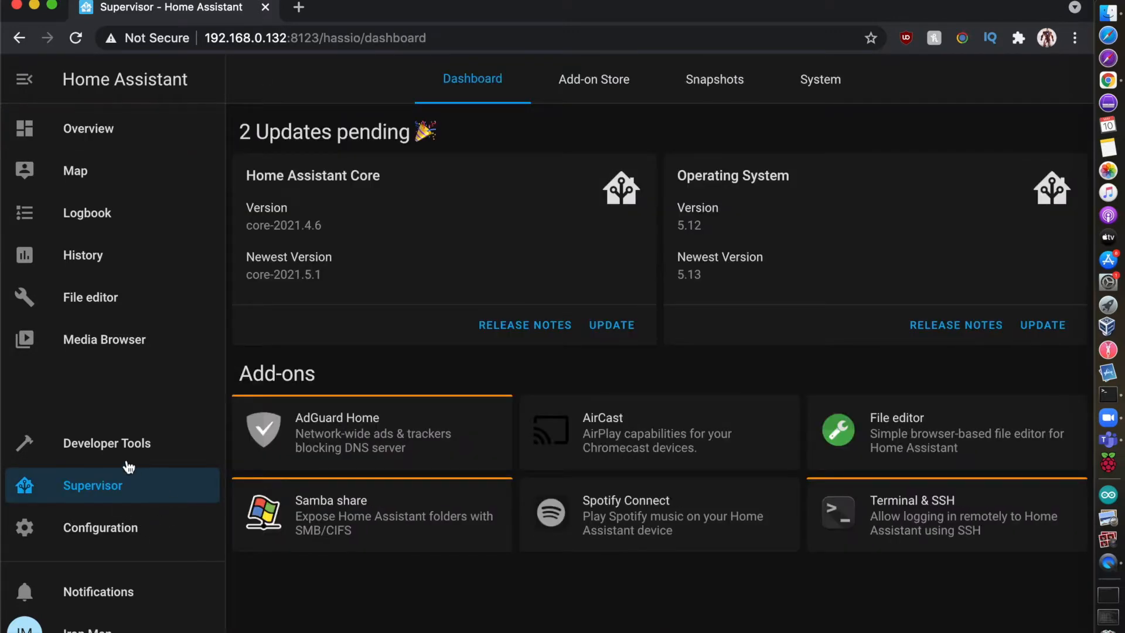
pyautogui.click(107, 442)
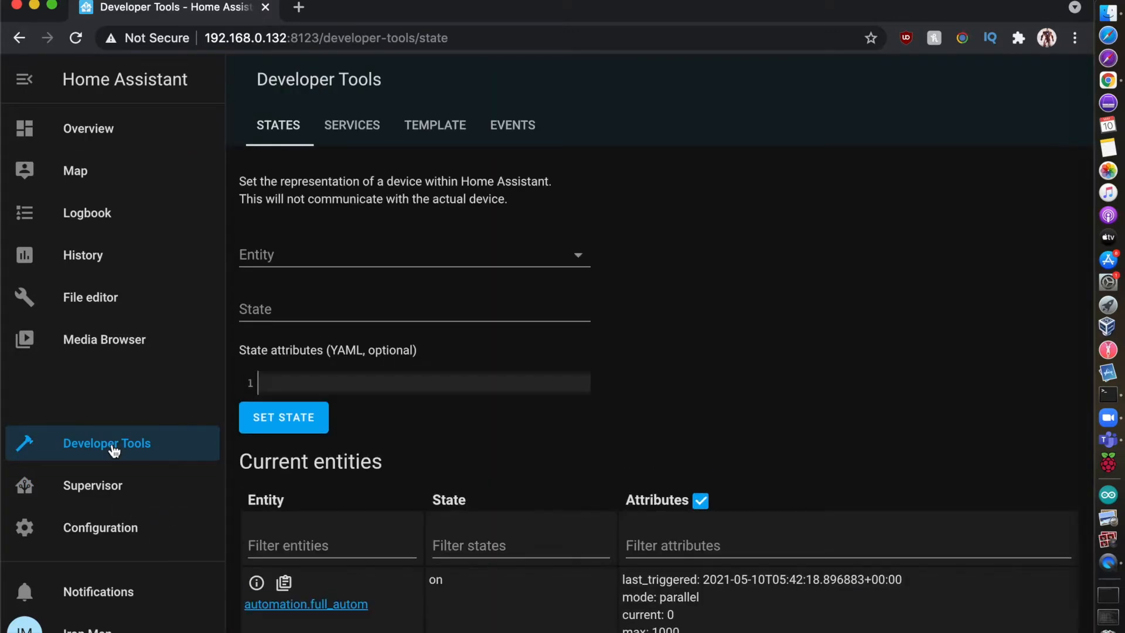
pyautogui.click(92, 485)
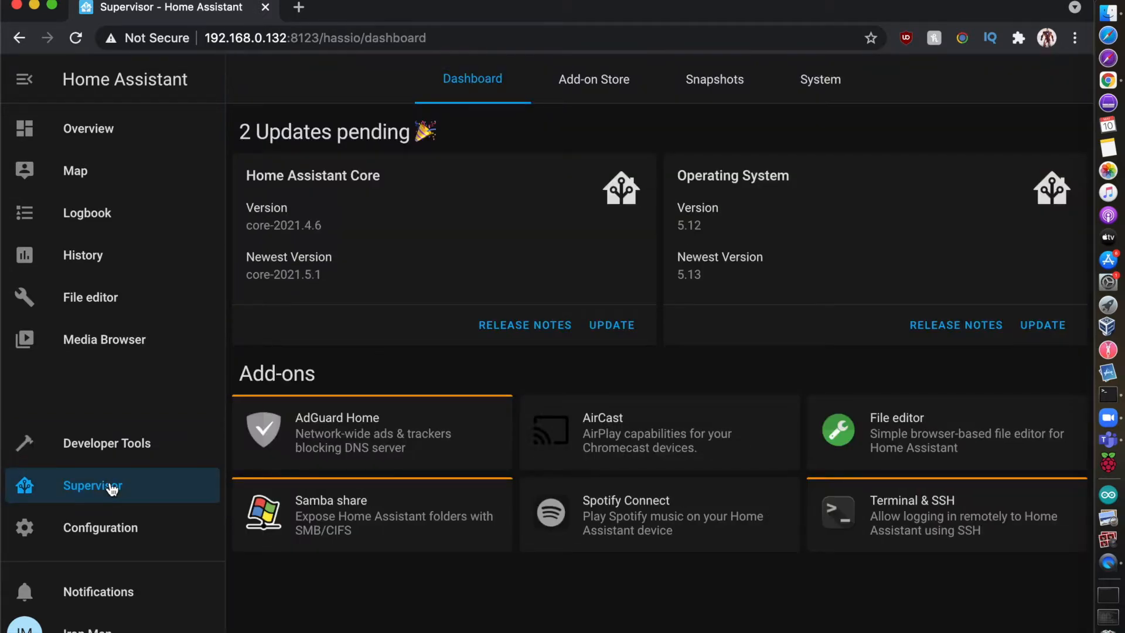
pyautogui.click(591, 79)
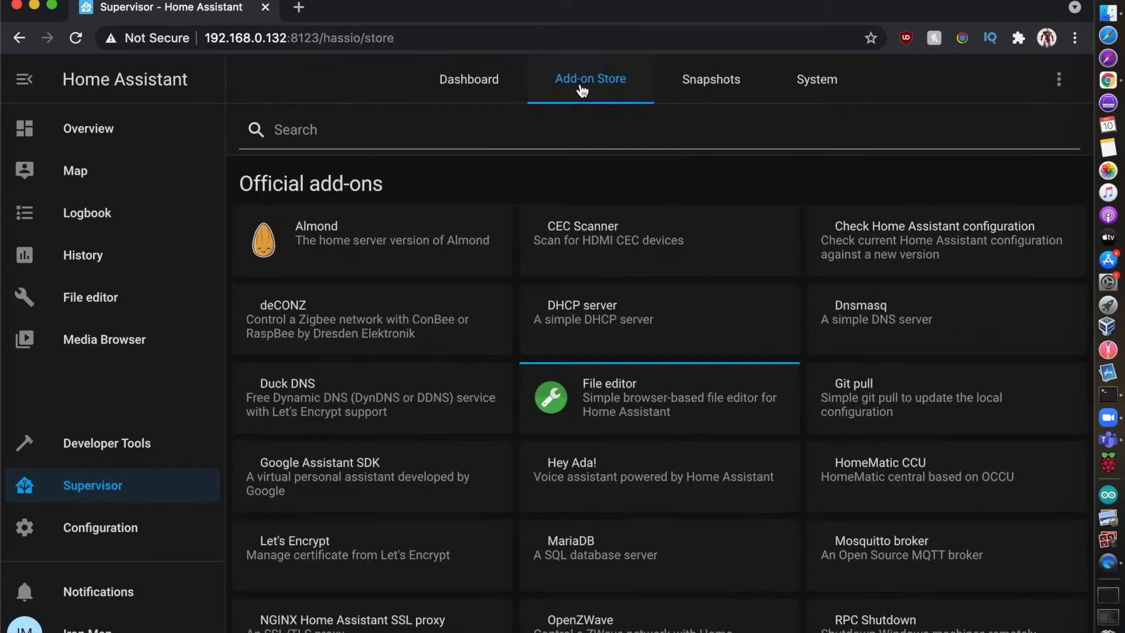
pyautogui.write('fi')
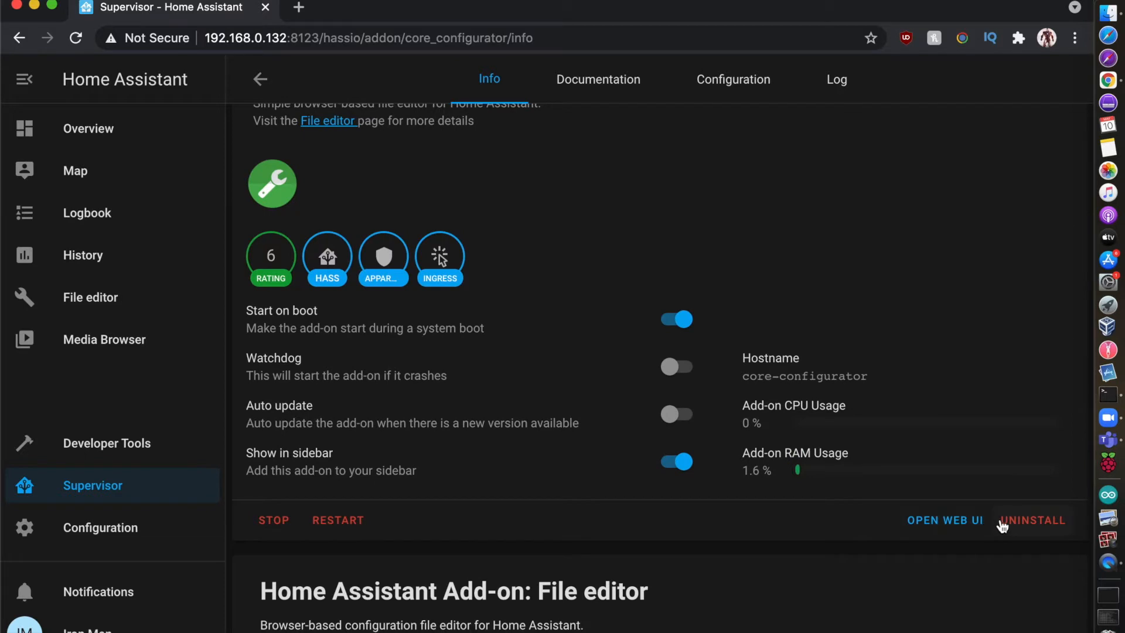
pyautogui.moveTo(959, 520)
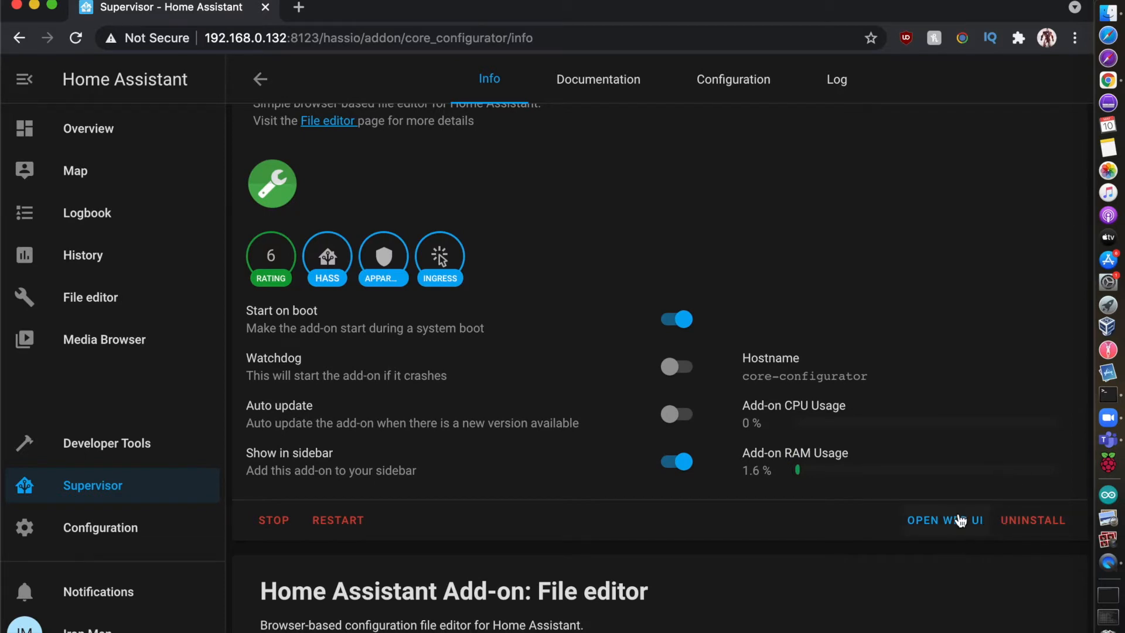
# - Launch the File editor add-on and load configuration.yaml for editing
pyautogui.click(944, 520)
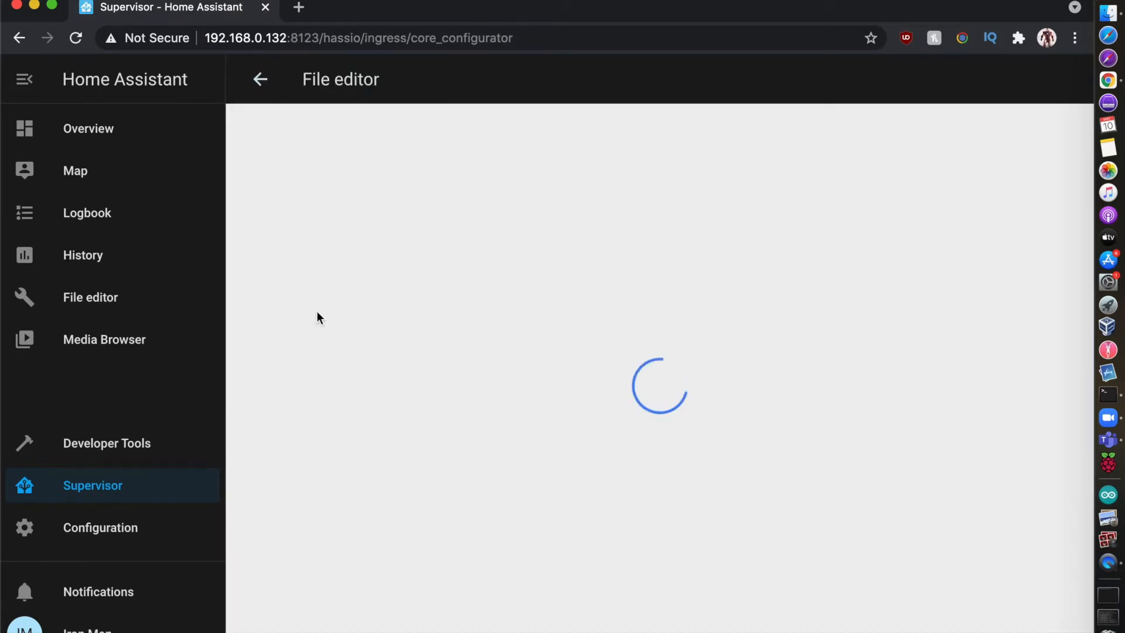
pyautogui.click(90, 297)
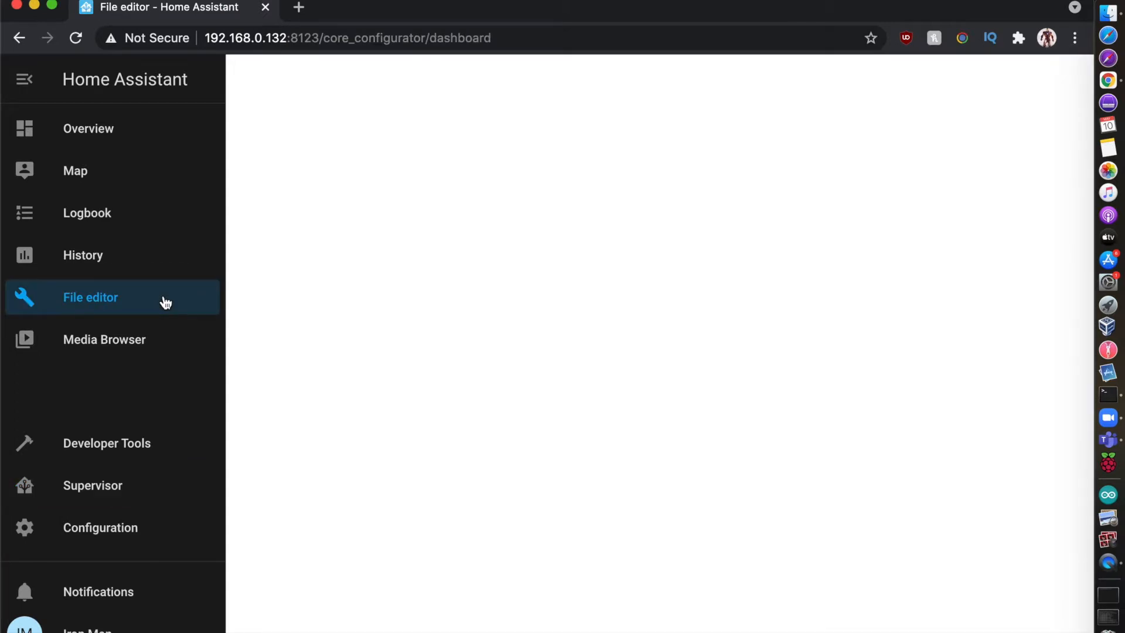
pyautogui.click(90, 296)
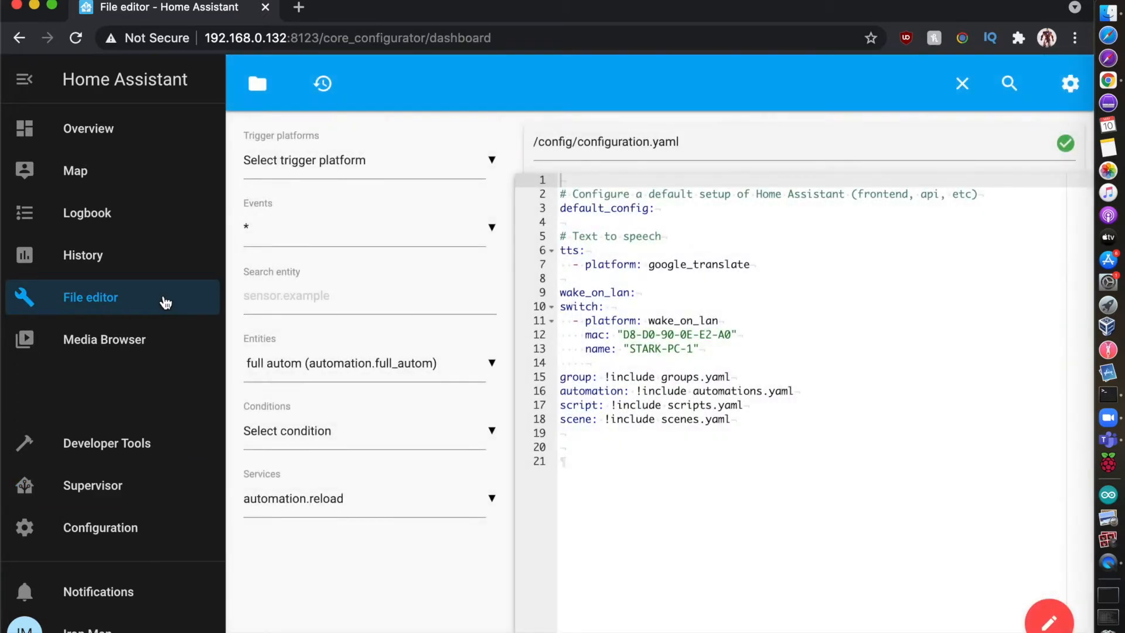
pyautogui.moveTo(388, 260)
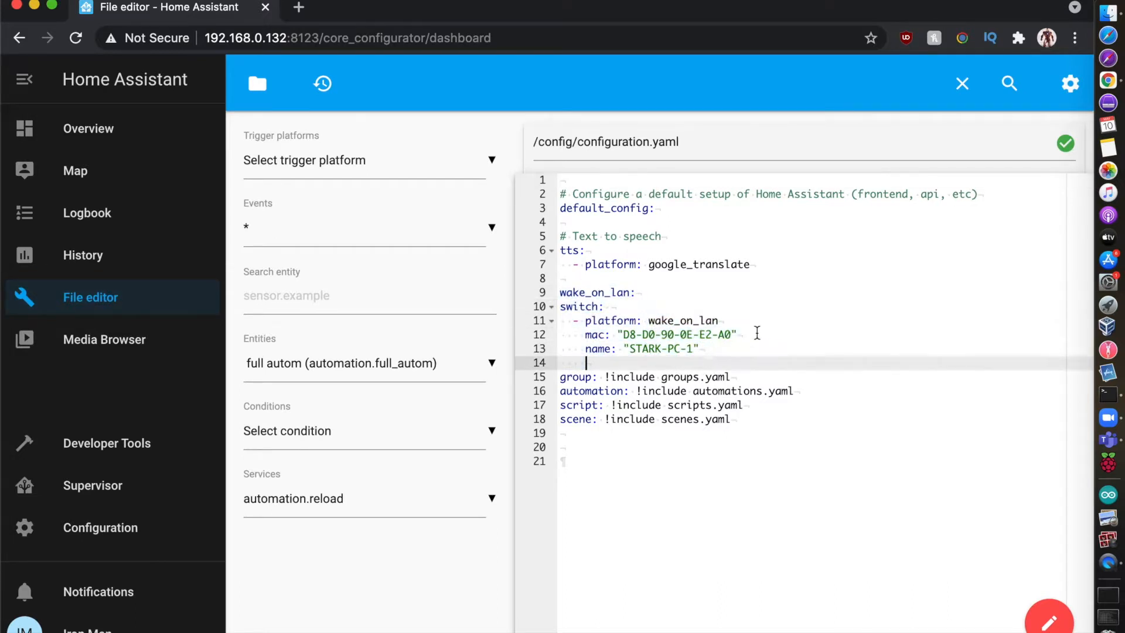
pyautogui.write('#')
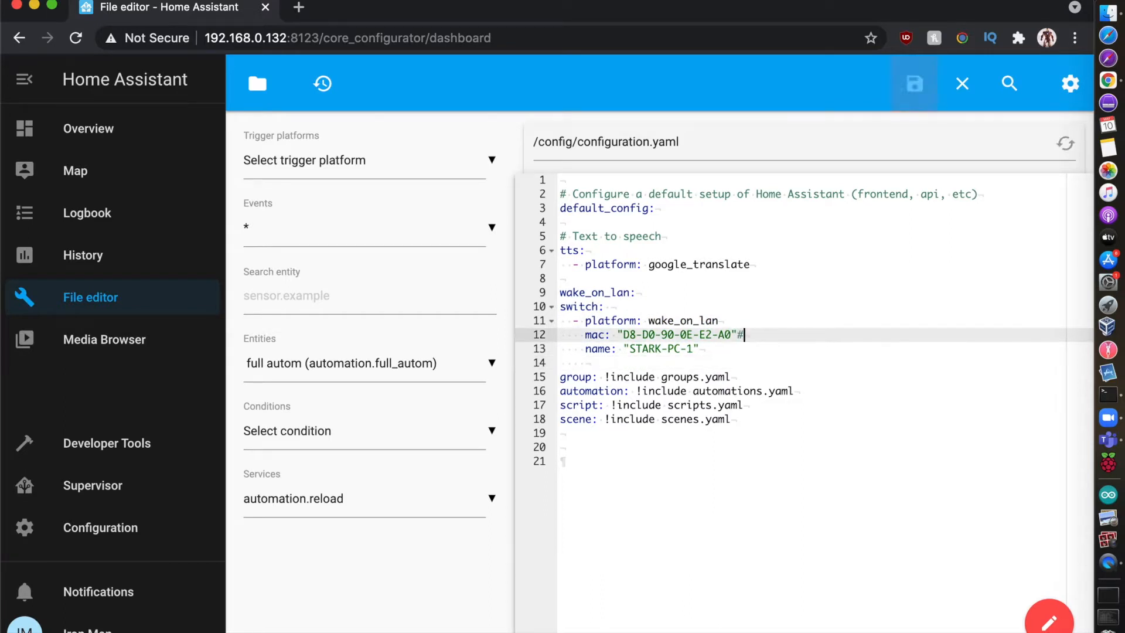
pyautogui.write('fi')
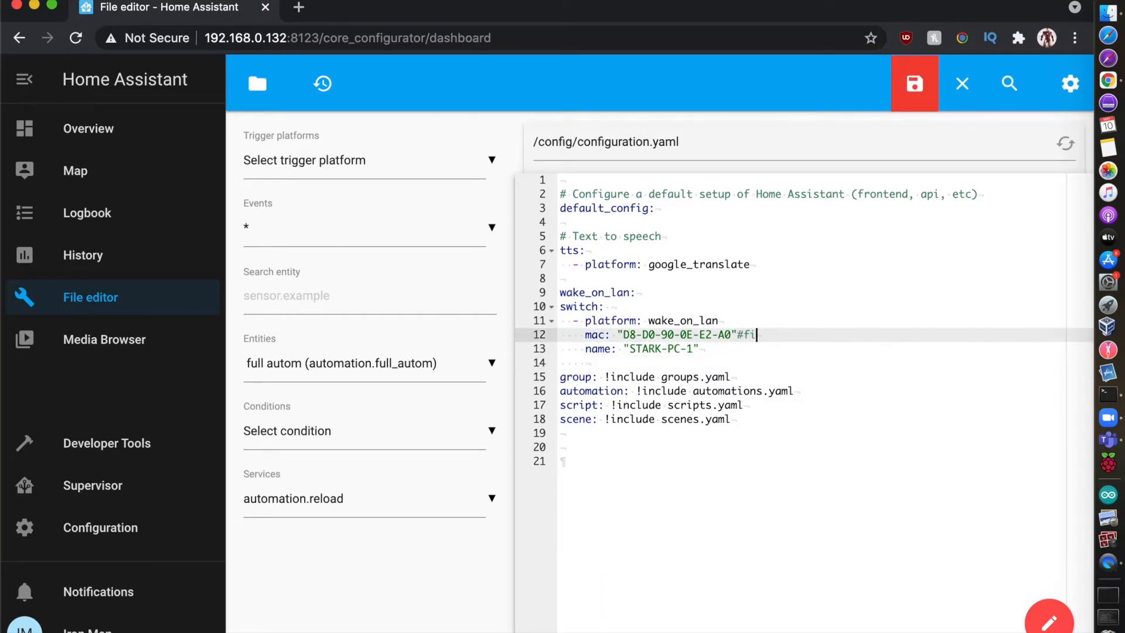
pyautogui.write('nd mac_')
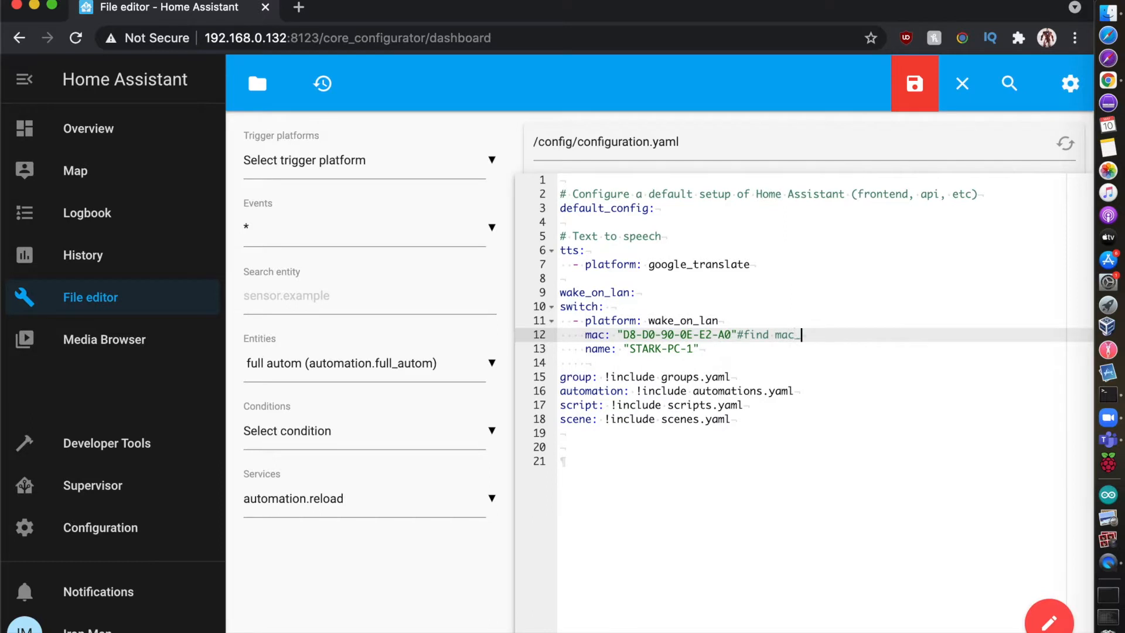
pyautogui.write('_address f')
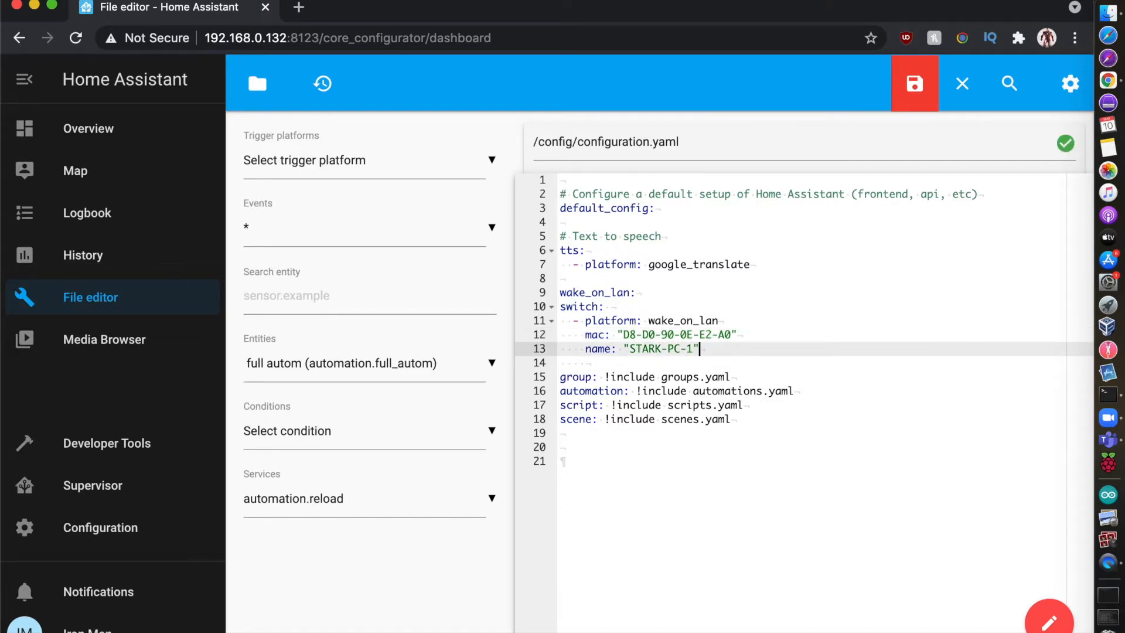
pyautogui.write('#just')
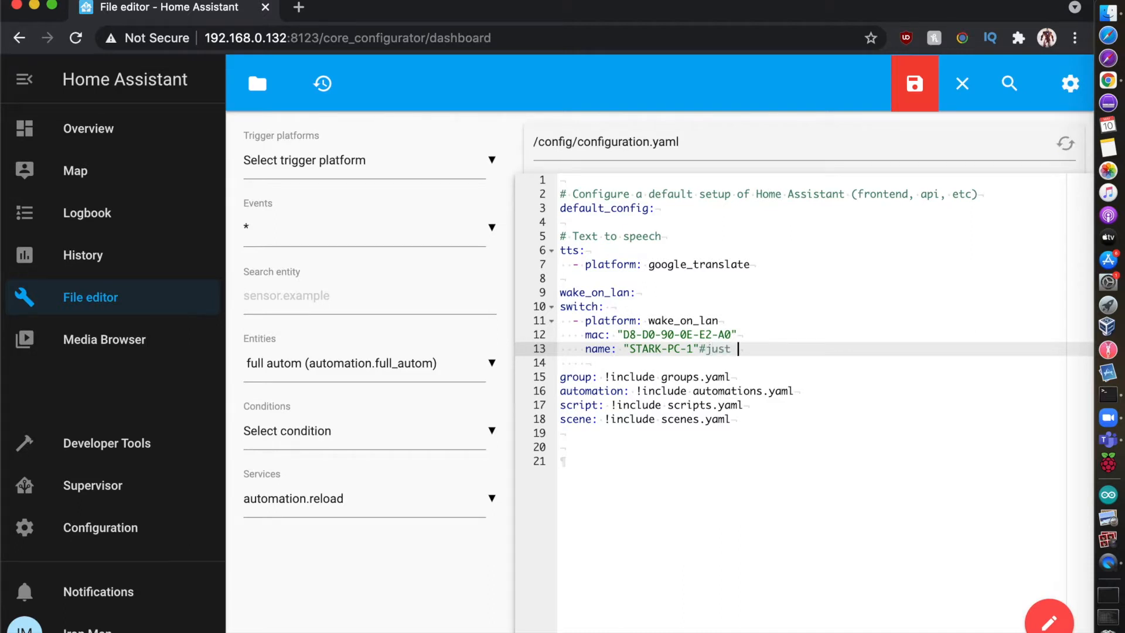
pyautogui.write('for identif')
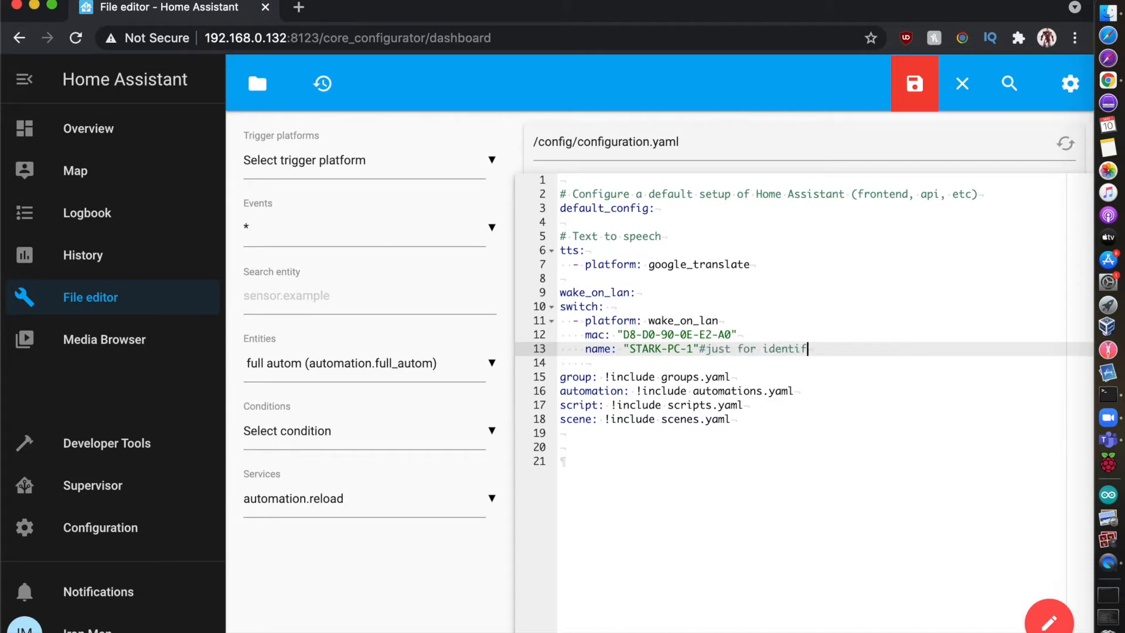
pyautogui.write('ication of')
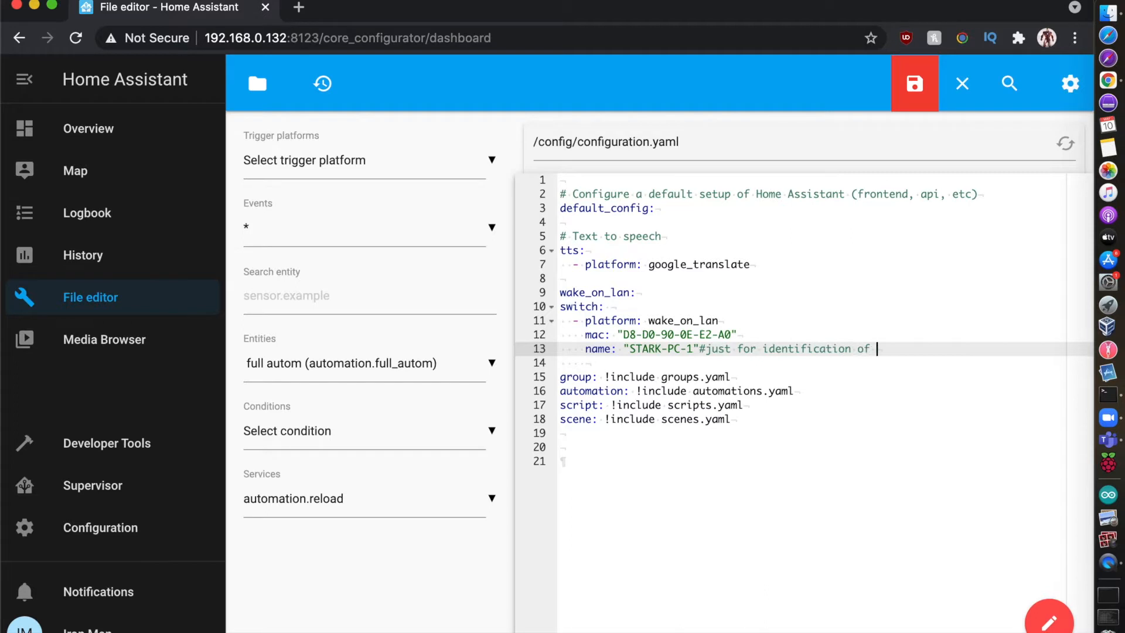
pyautogui.write('sw')
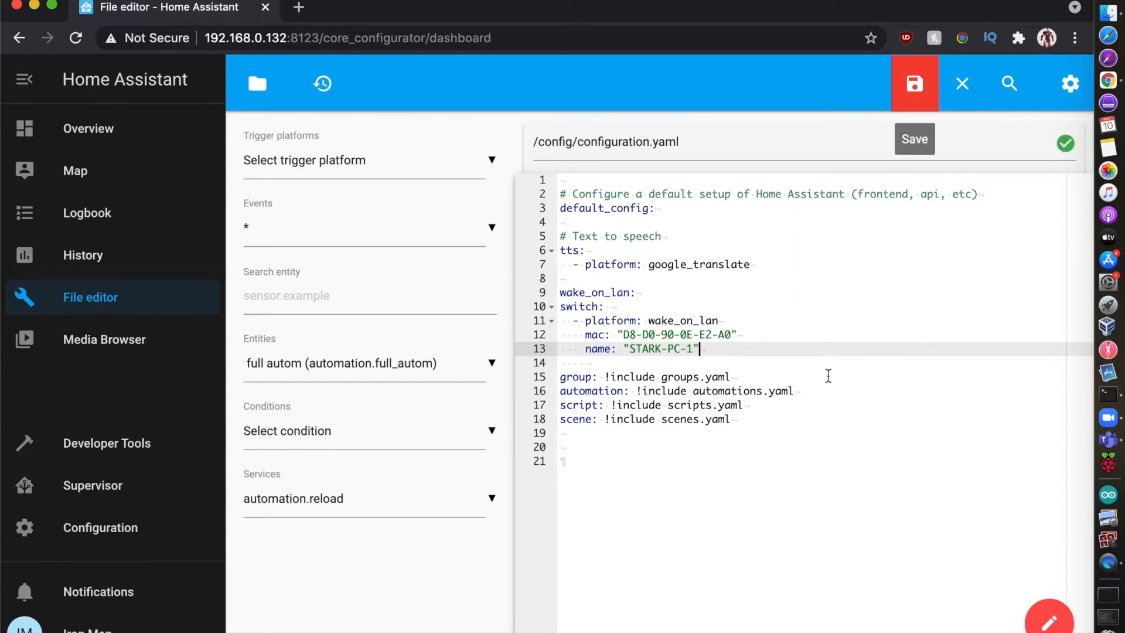
pyautogui.click(914, 84)
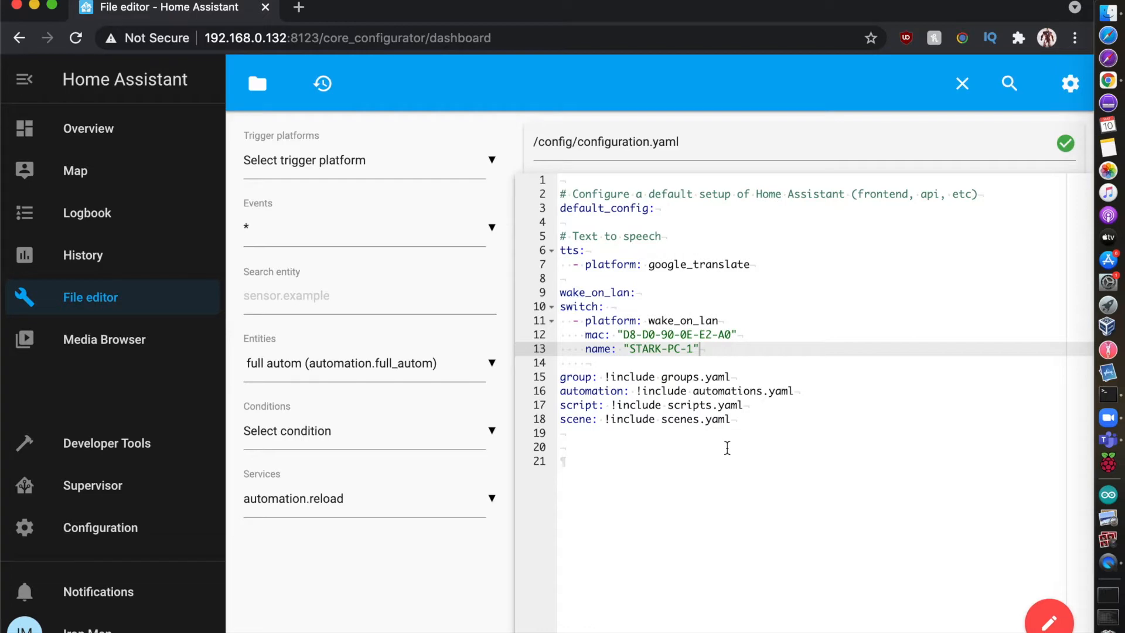
pyautogui.moveTo(34, 248)
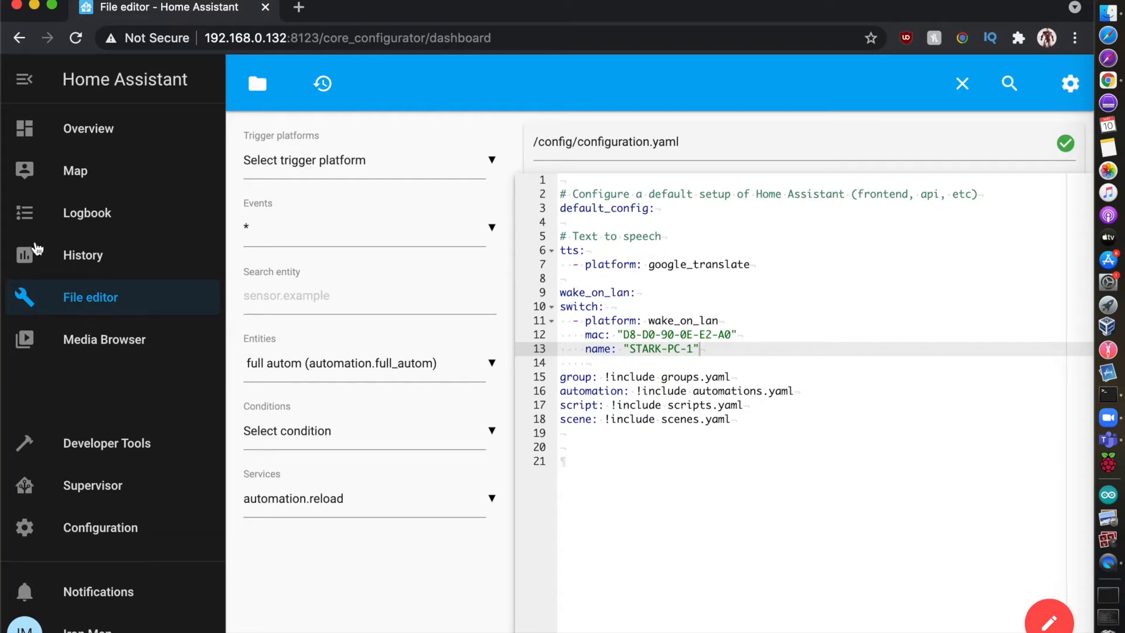
# - Go to Configuration and bring up Server Controls for validation and restart
pyautogui.click(100, 527)
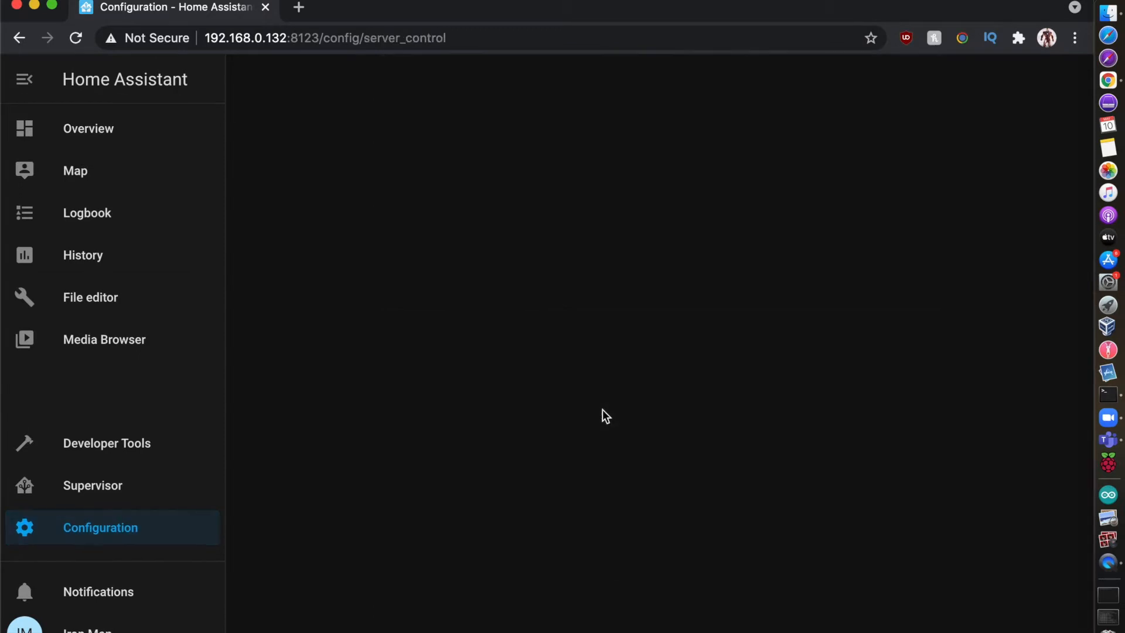
pyautogui.click(424, 578)
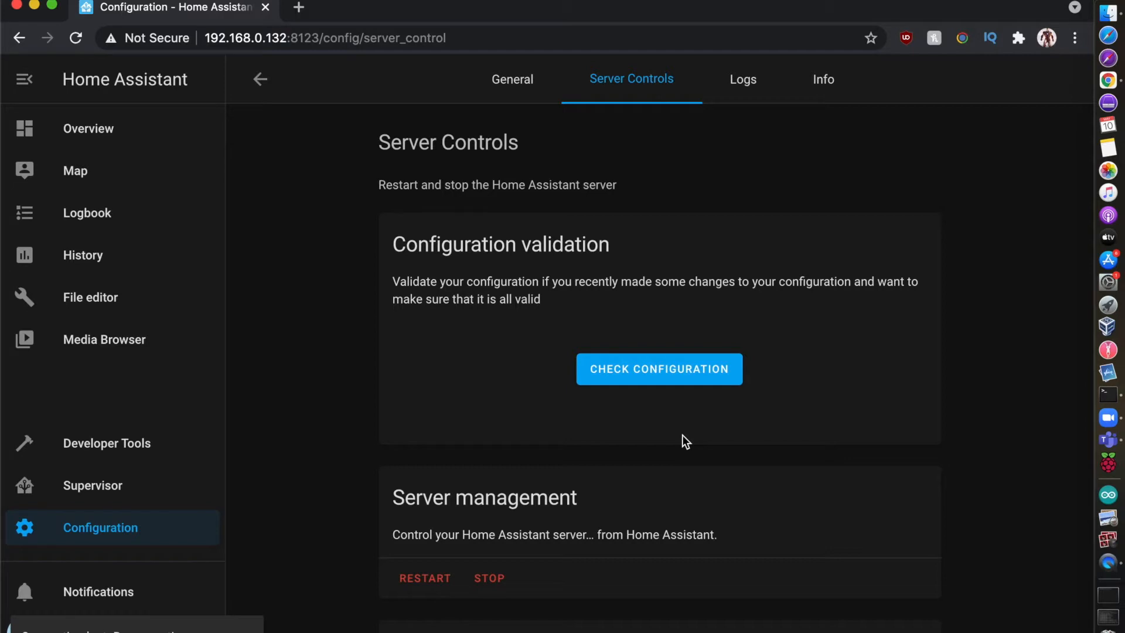
pyautogui.moveTo(299, 6)
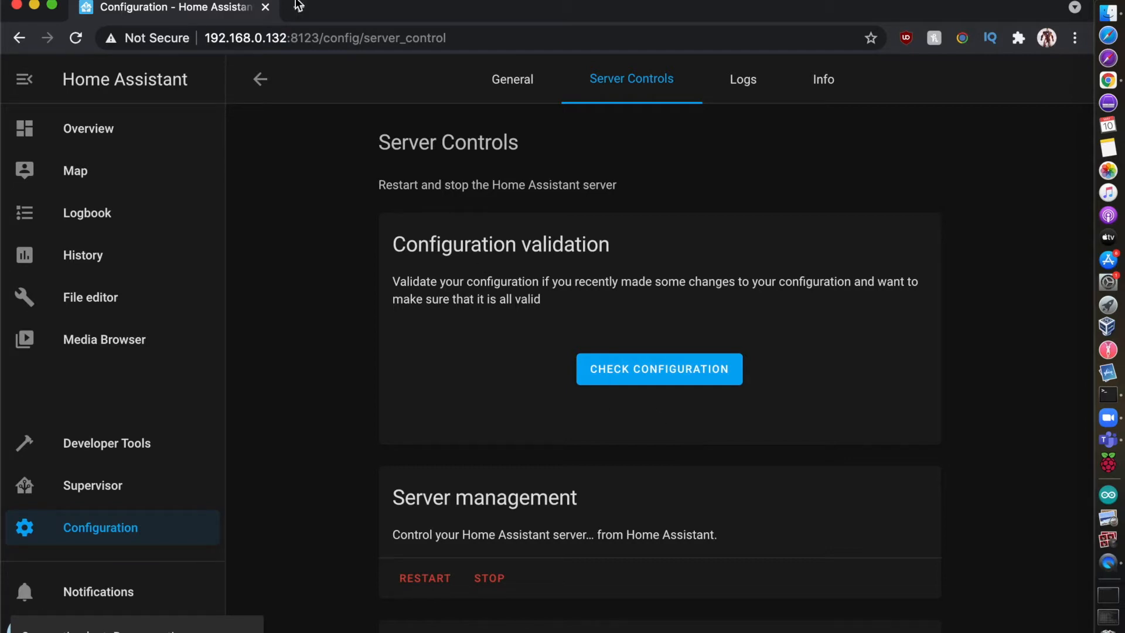
# - Open Discord in a new tab and enter the Techies and Scientists server's general channel
pyautogui.write('ds')
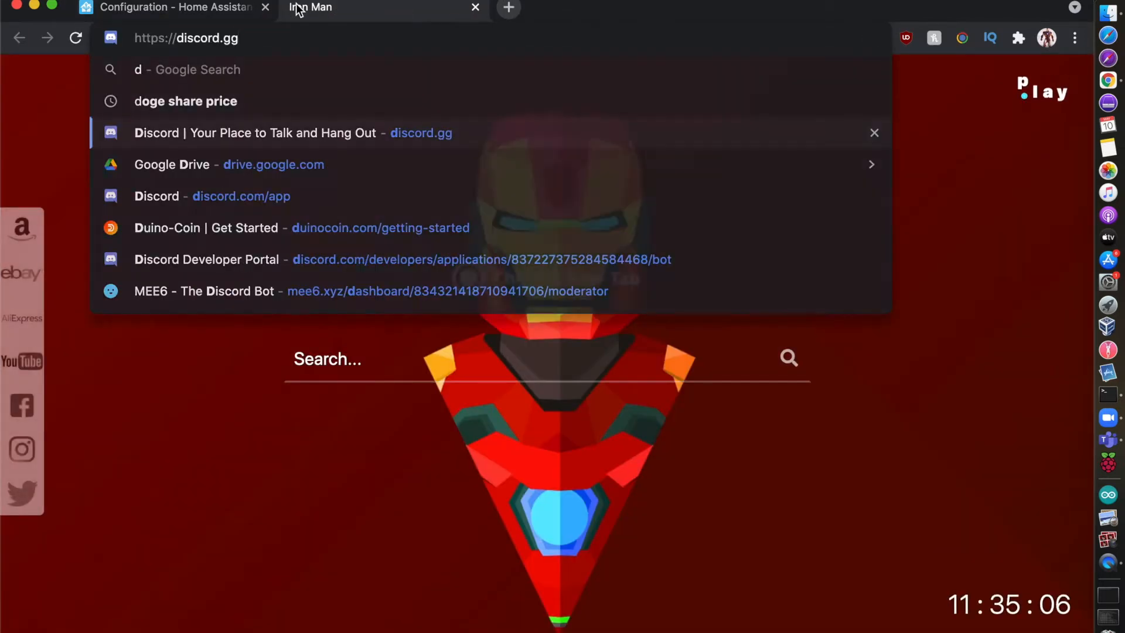
pyautogui.click(292, 132)
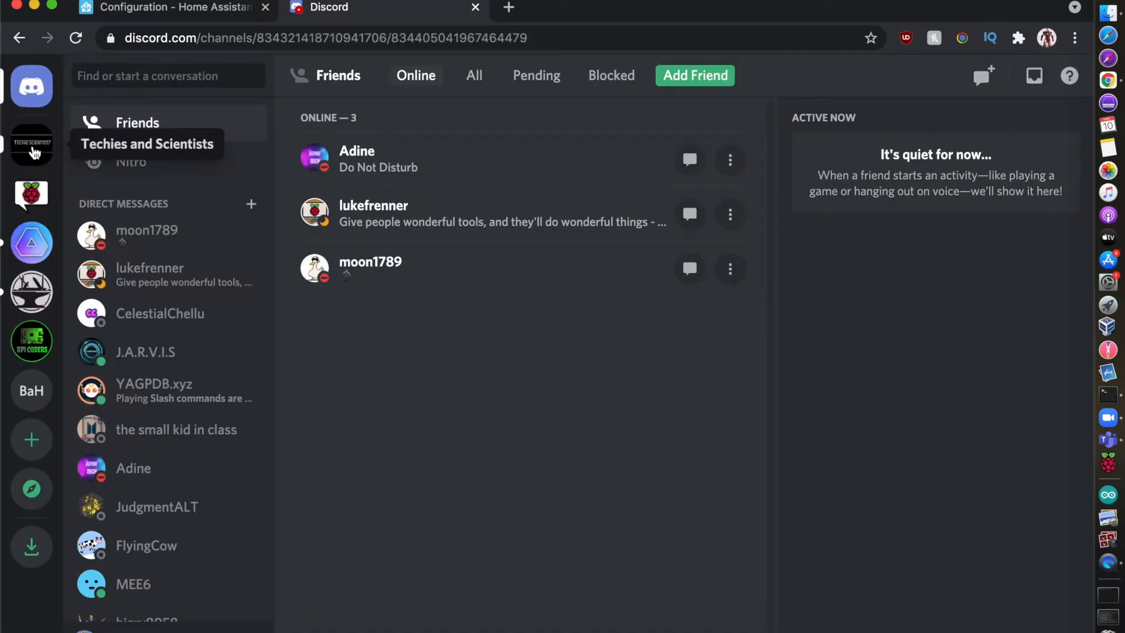
pyautogui.click(31, 142)
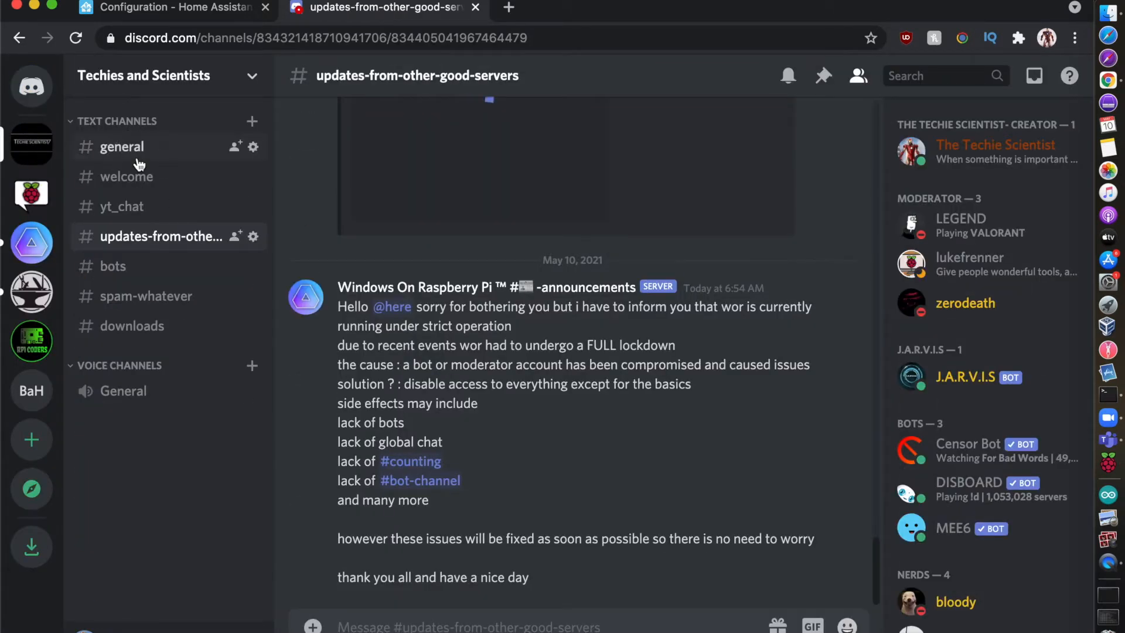
pyautogui.click(121, 147)
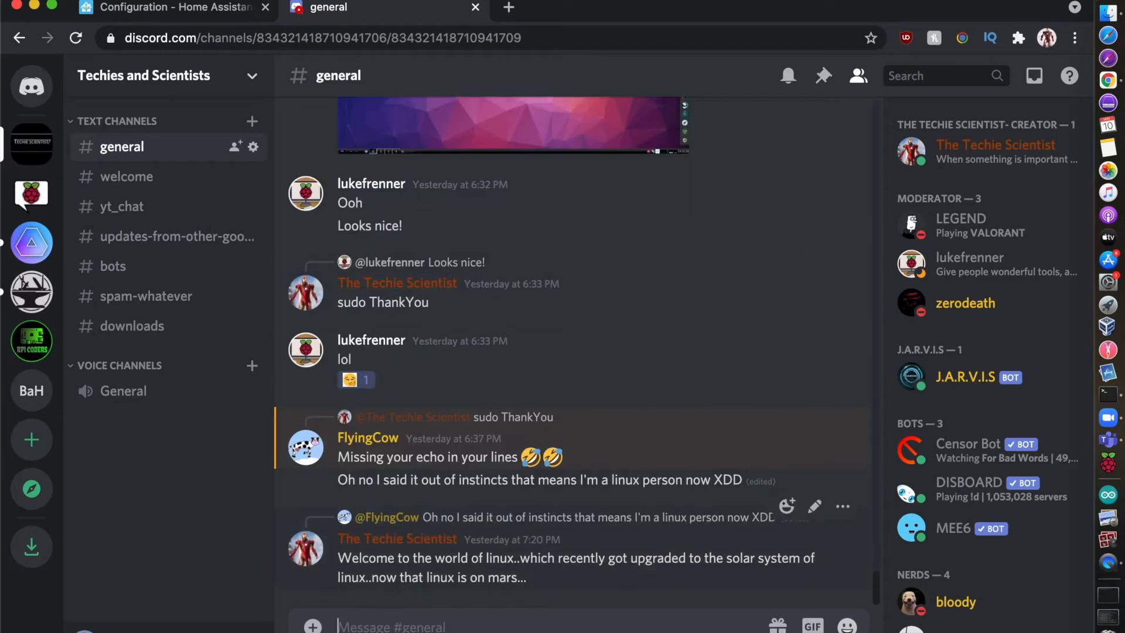
# - From the server menu choose Invite People and copy the invite link
pyautogui.click(143, 75)
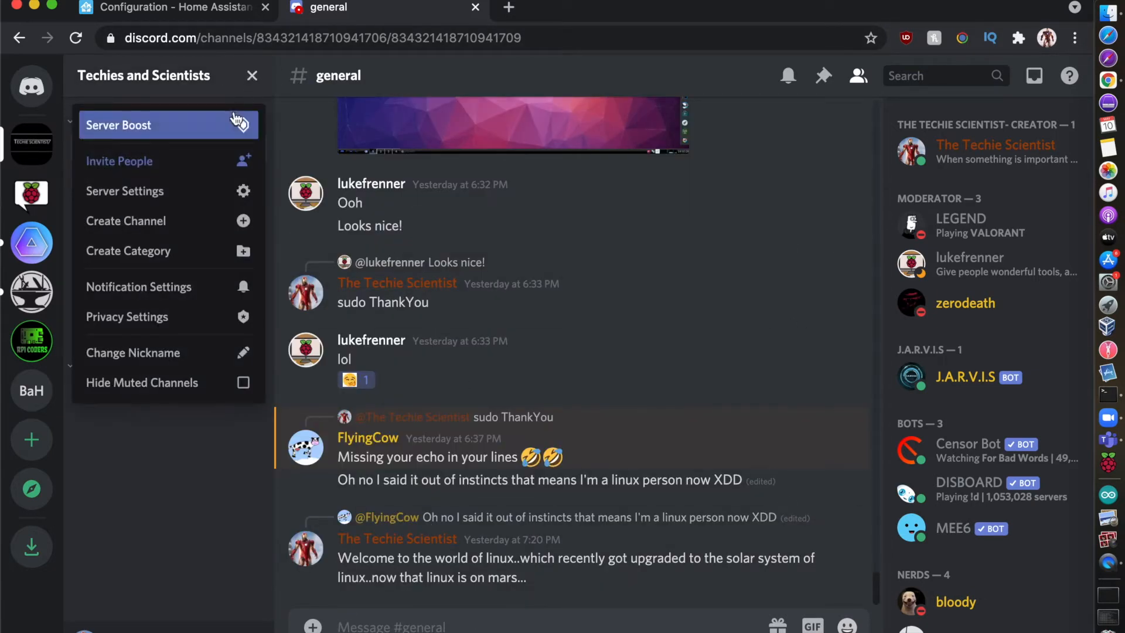
pyautogui.moveTo(215, 191)
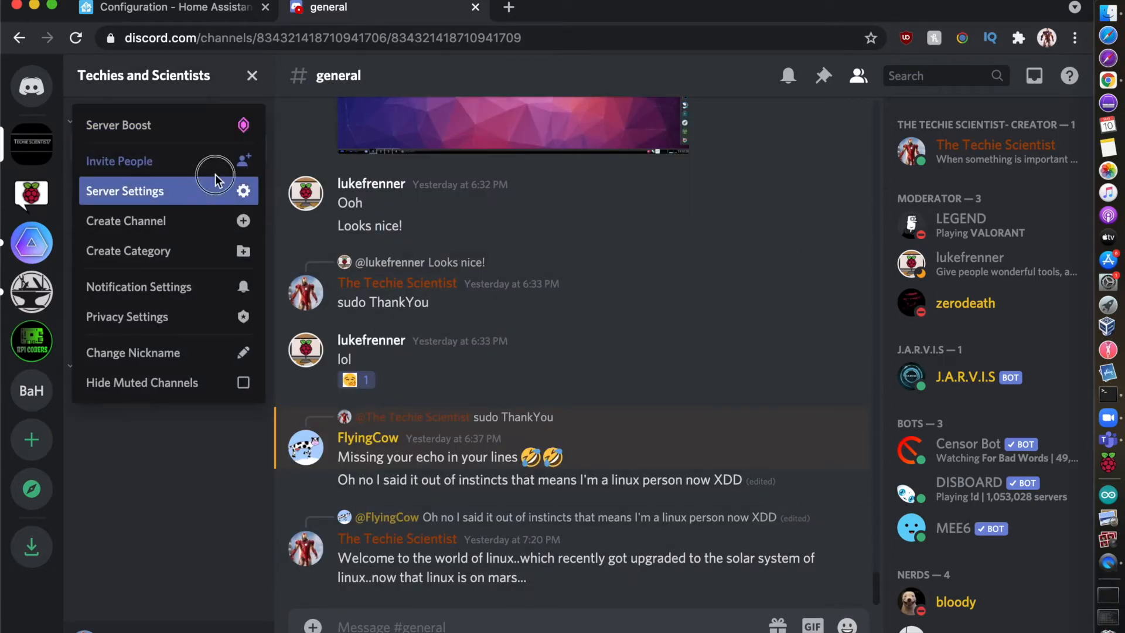
pyautogui.click(120, 161)
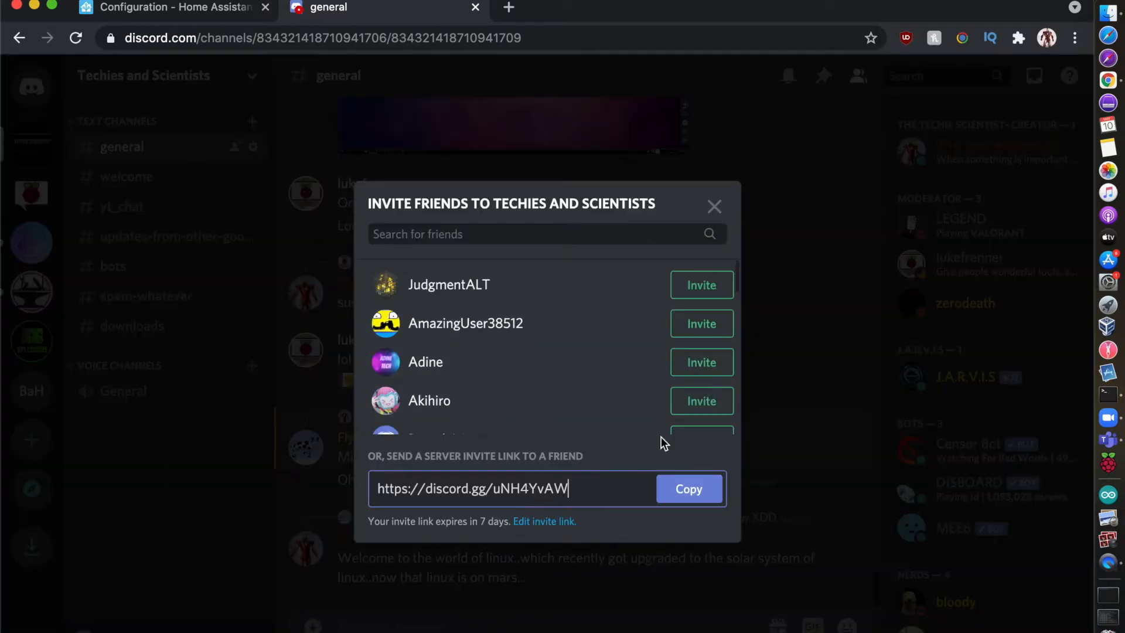
pyautogui.click(715, 206)
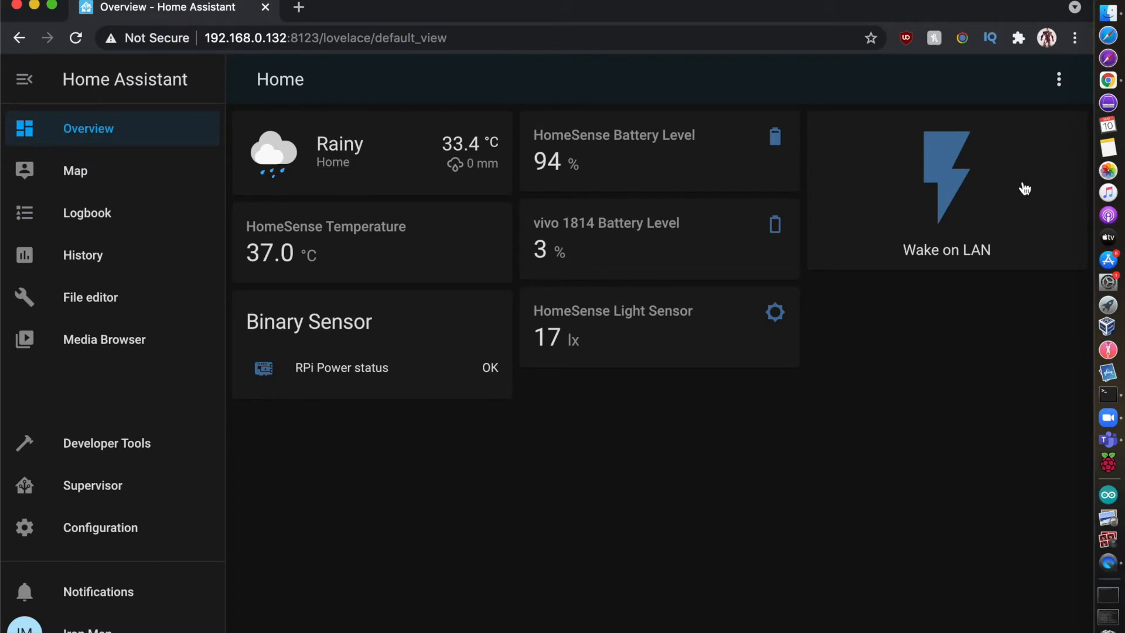
# - Edit the Home dashboard, add a Button card and scroll its entity list to STARK-PC-1
pyautogui.click(1057, 79)
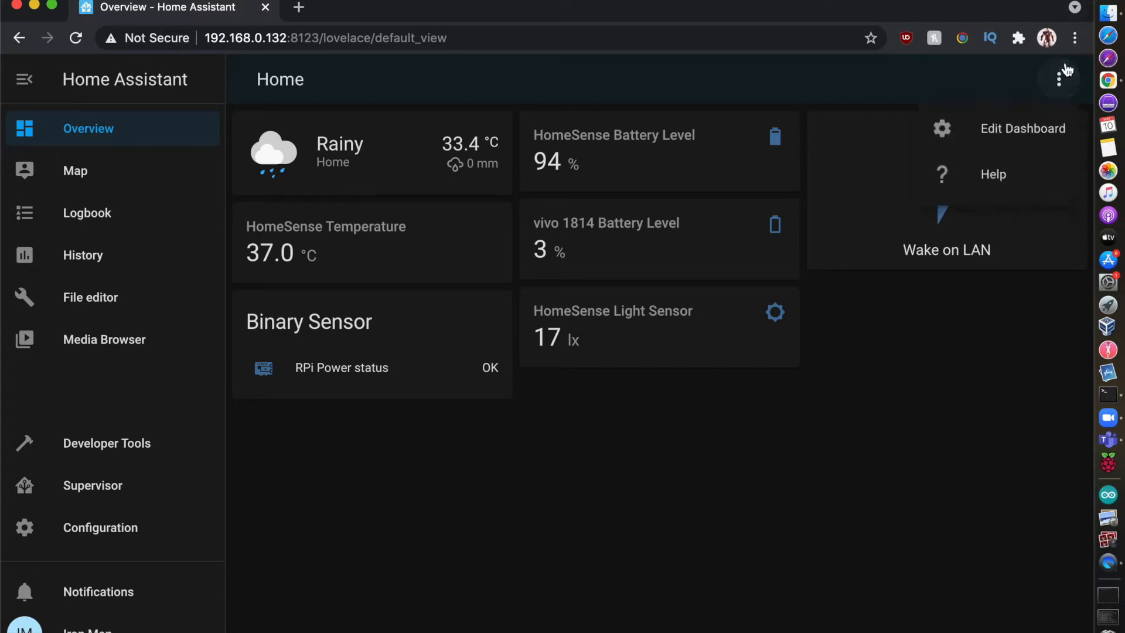
pyautogui.click(1021, 129)
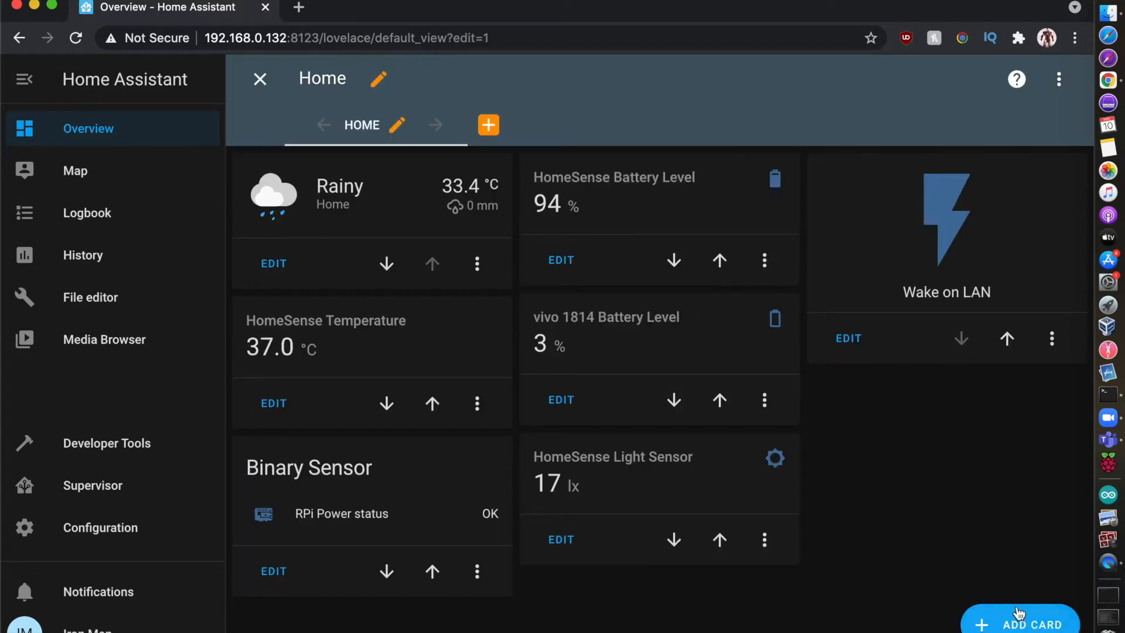
pyautogui.click(1020, 621)
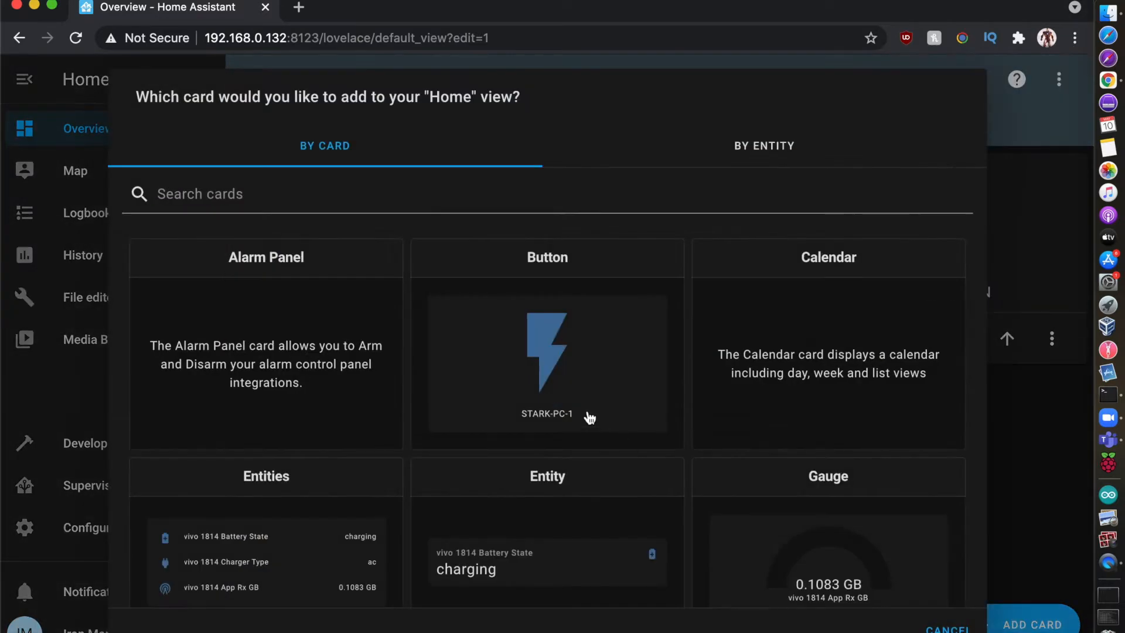
pyautogui.click(547, 352)
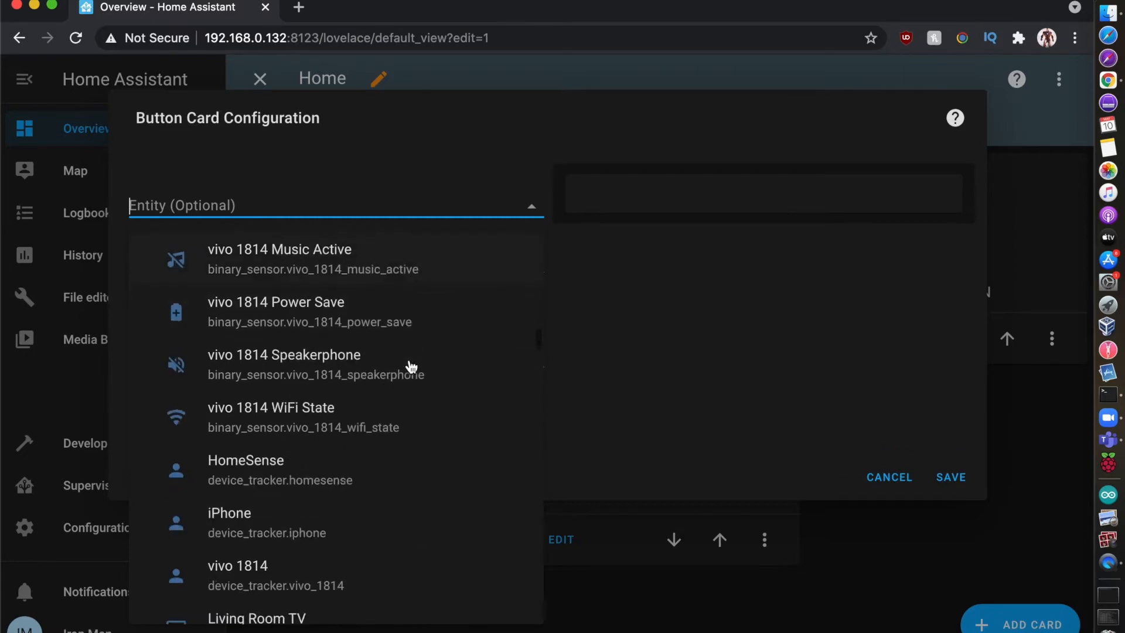
pyautogui.scroll(-3)
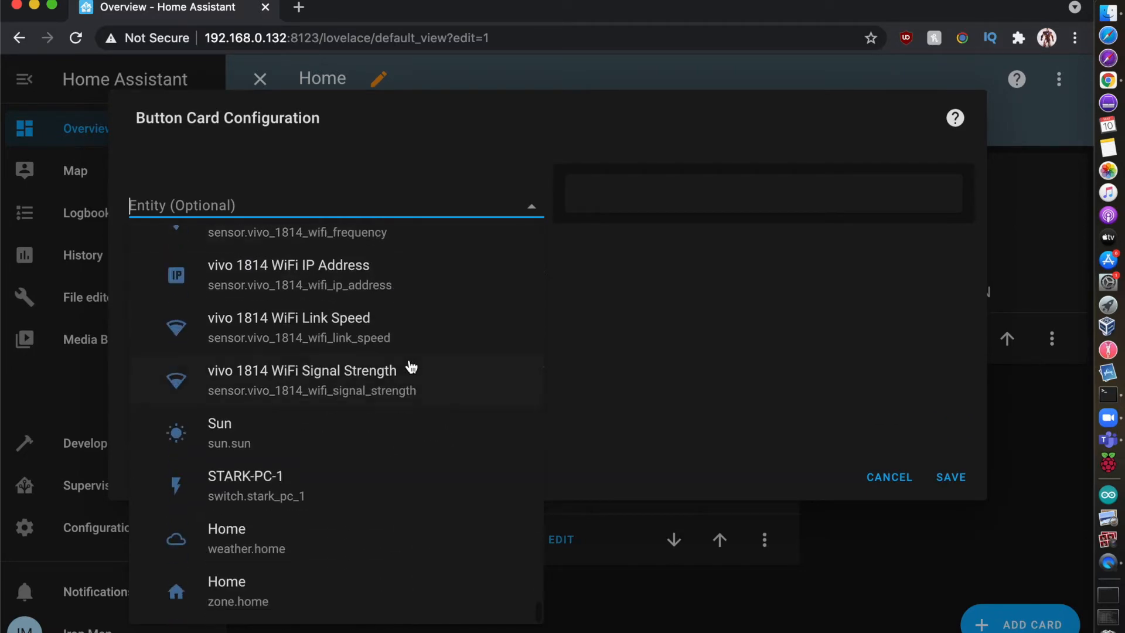
pyautogui.moveTo(298, 497)
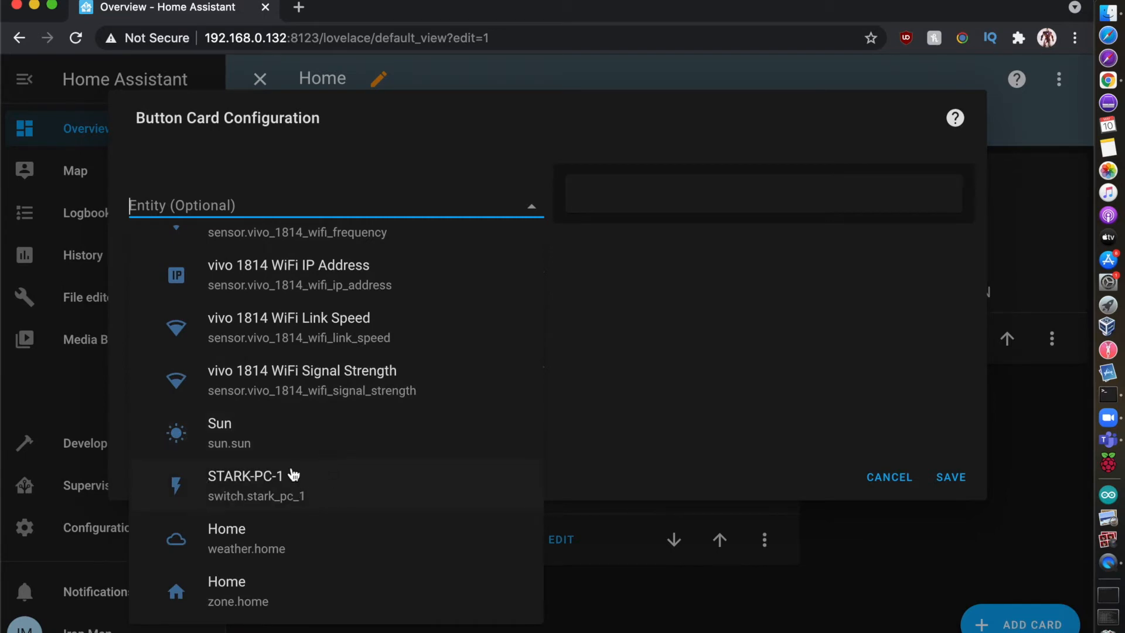
pyautogui.click(244, 475)
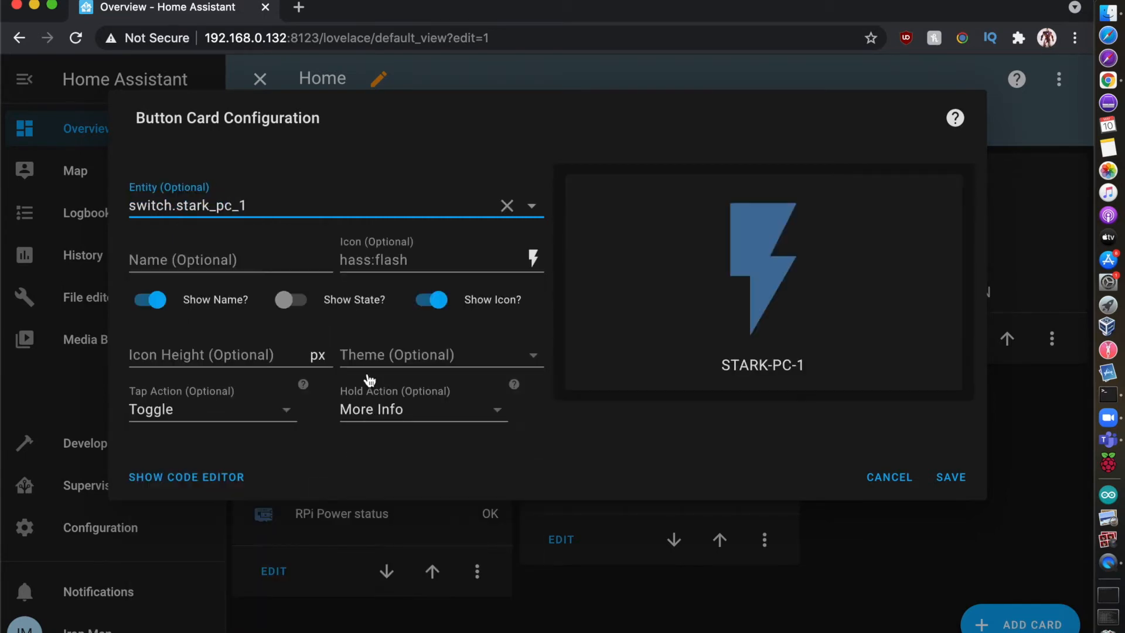
pyautogui.write('Wa')
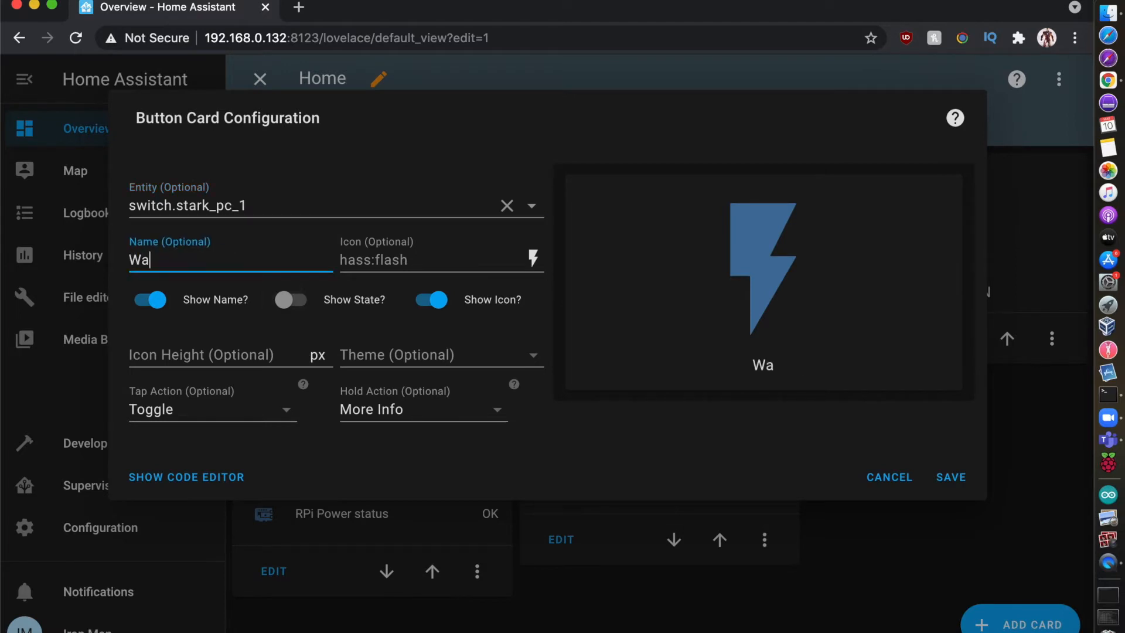
pyautogui.write('ke on')
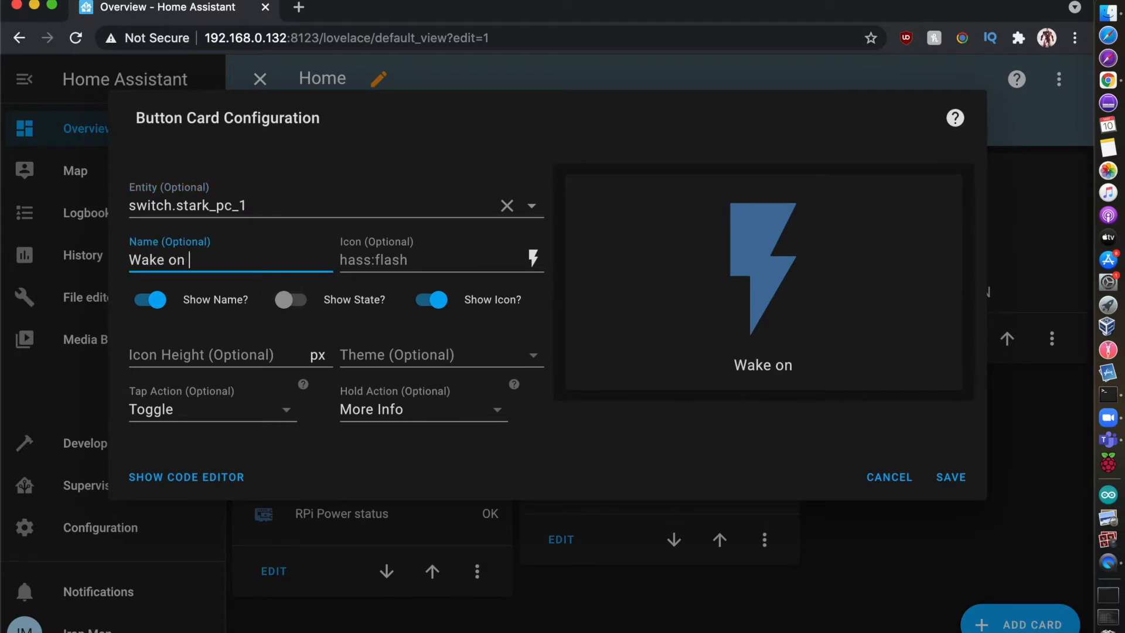
pyautogui.write('LAN')
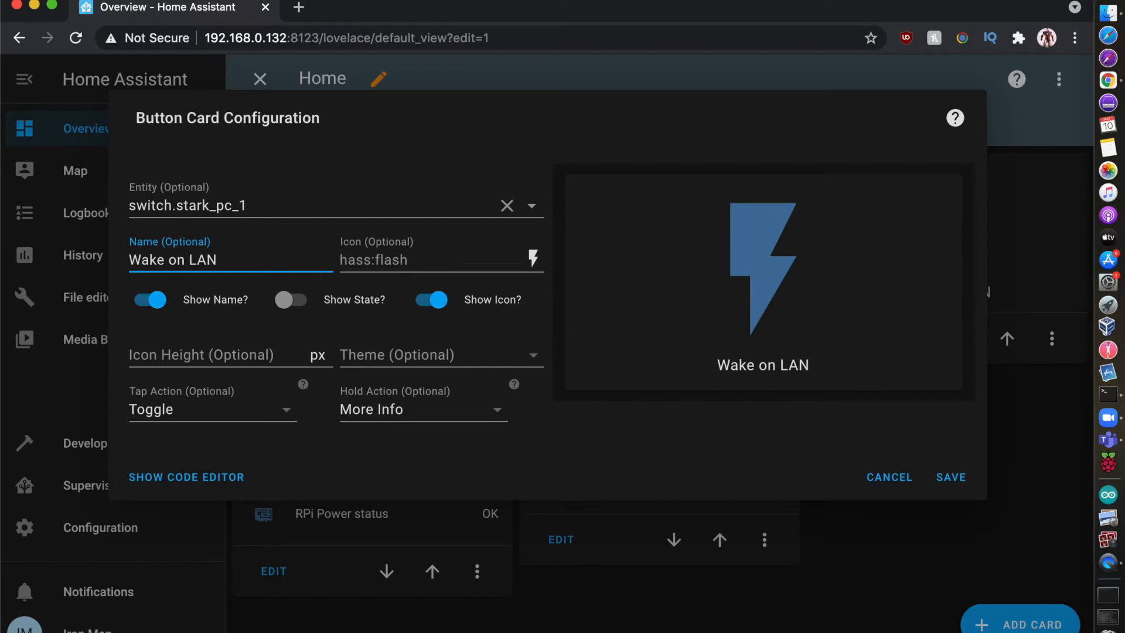
pyautogui.moveTo(823, 416)
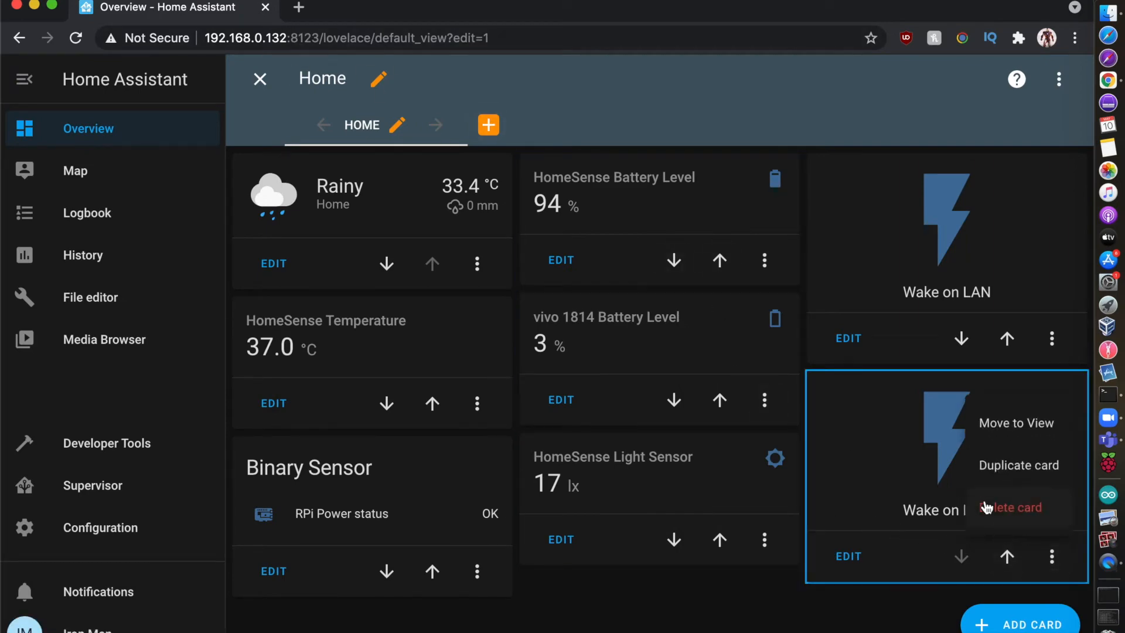
pyautogui.click(1014, 507)
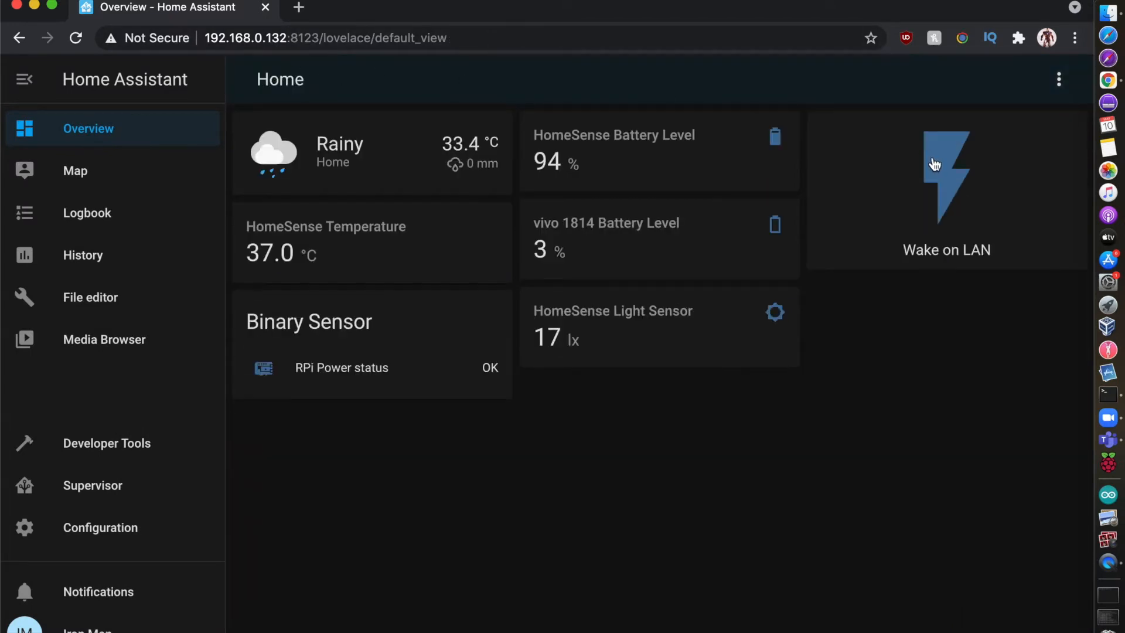
pyautogui.click(945, 175)
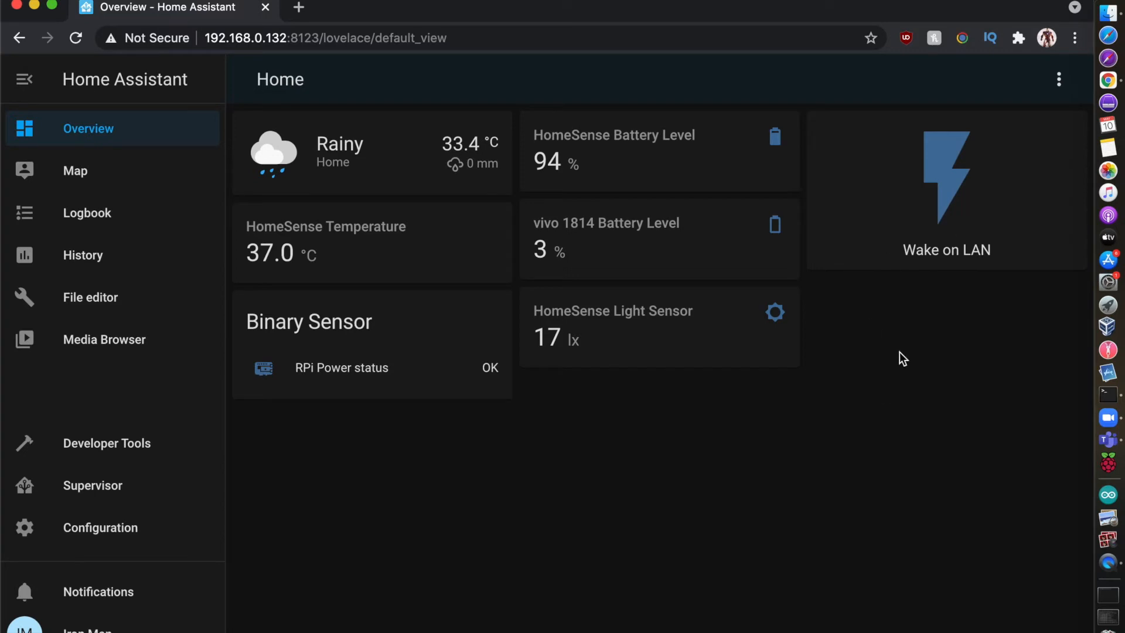
pyautogui.moveTo(805, 278)
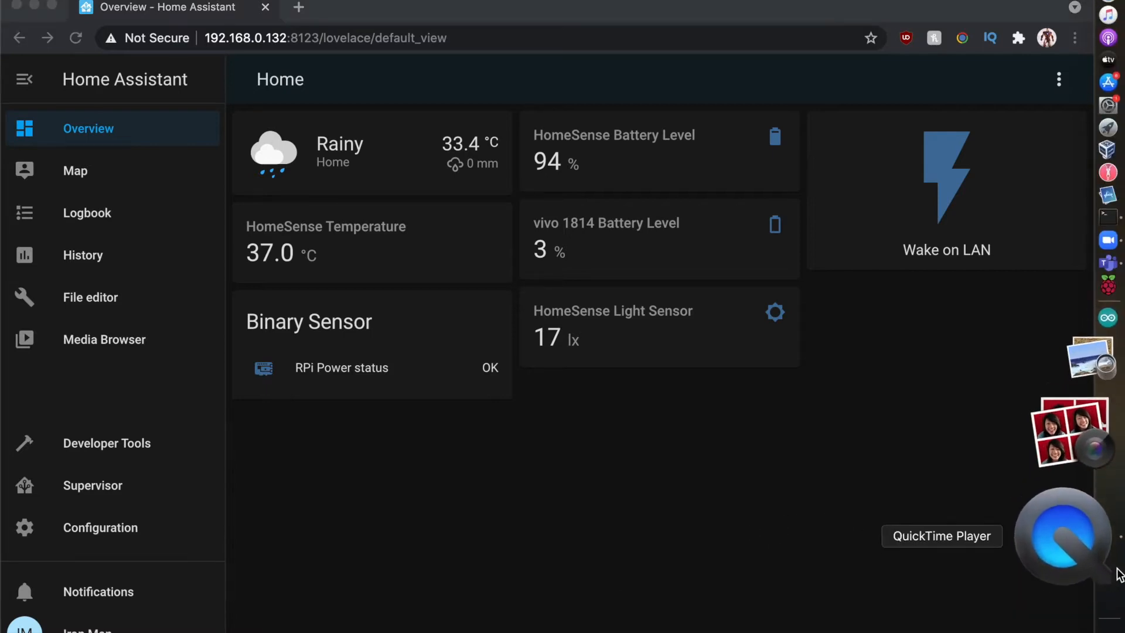
# - Start a new screen recording from QuickTime Player's Dock menu
pyautogui.rightClick(1063, 534)
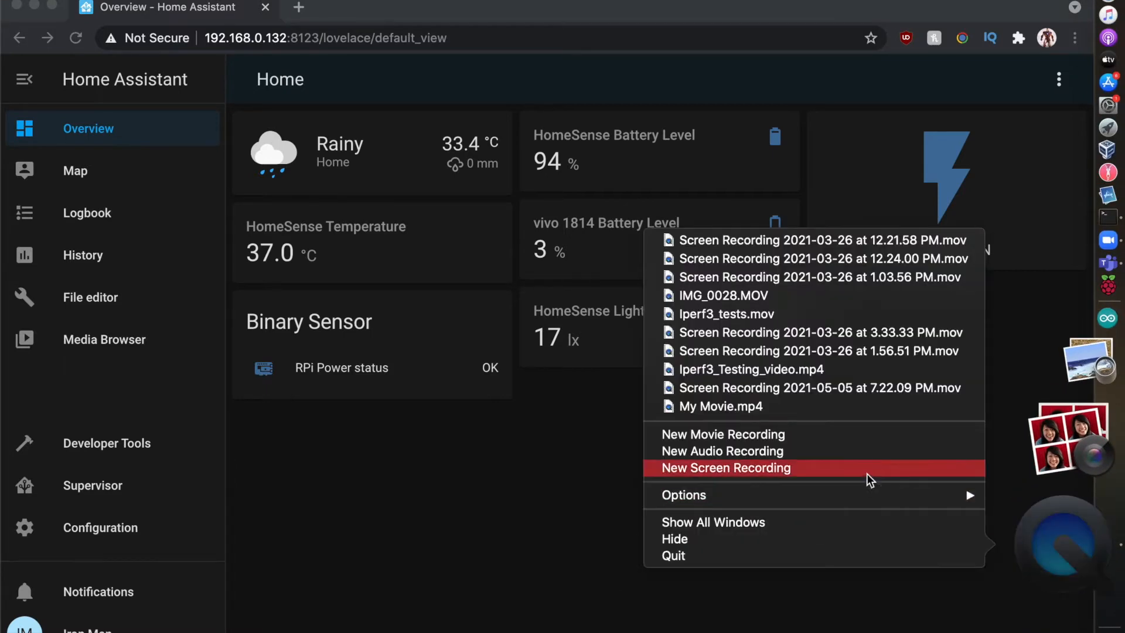
pyautogui.click(725, 467)
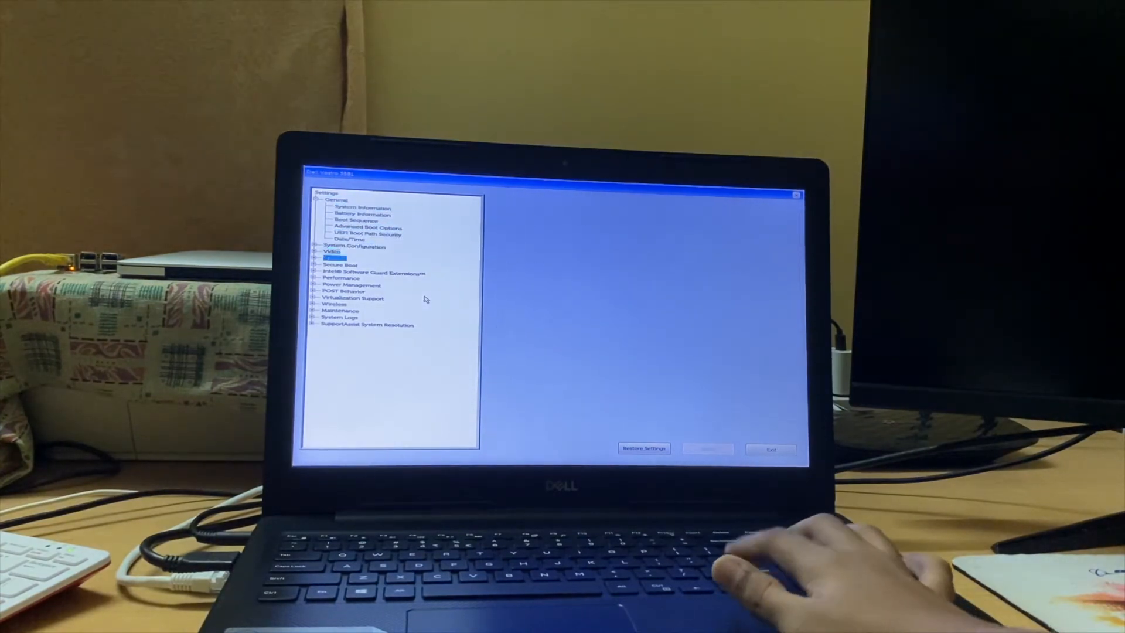
# - Under Power Management set Wake on LAN to LAN Only and confirm applying it
pyautogui.click(347, 285)
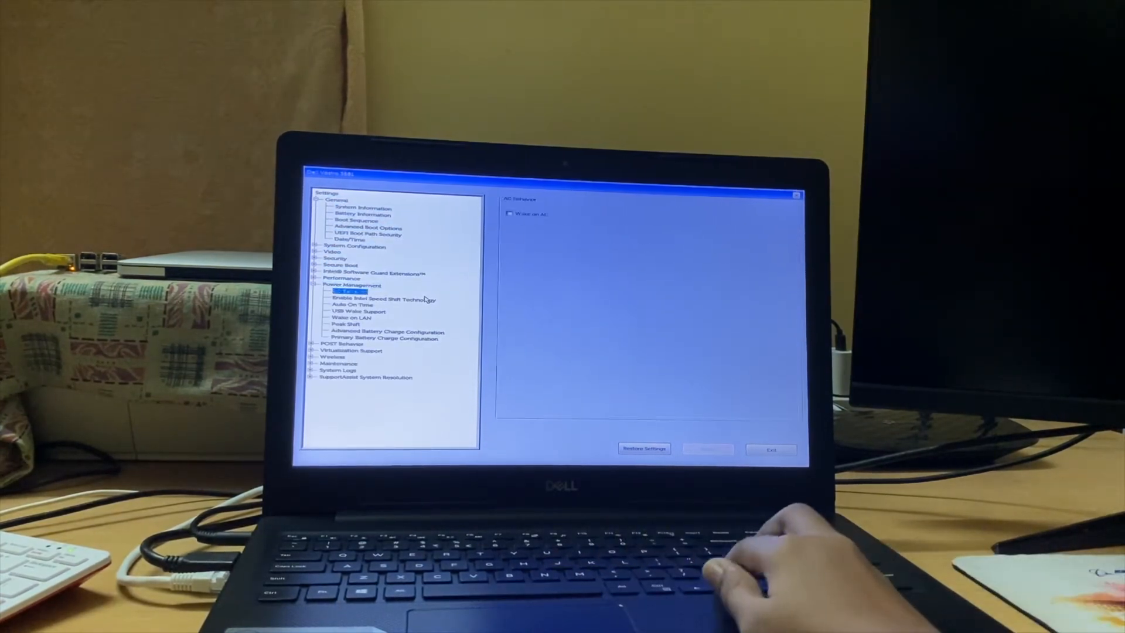
pyautogui.click(352, 318)
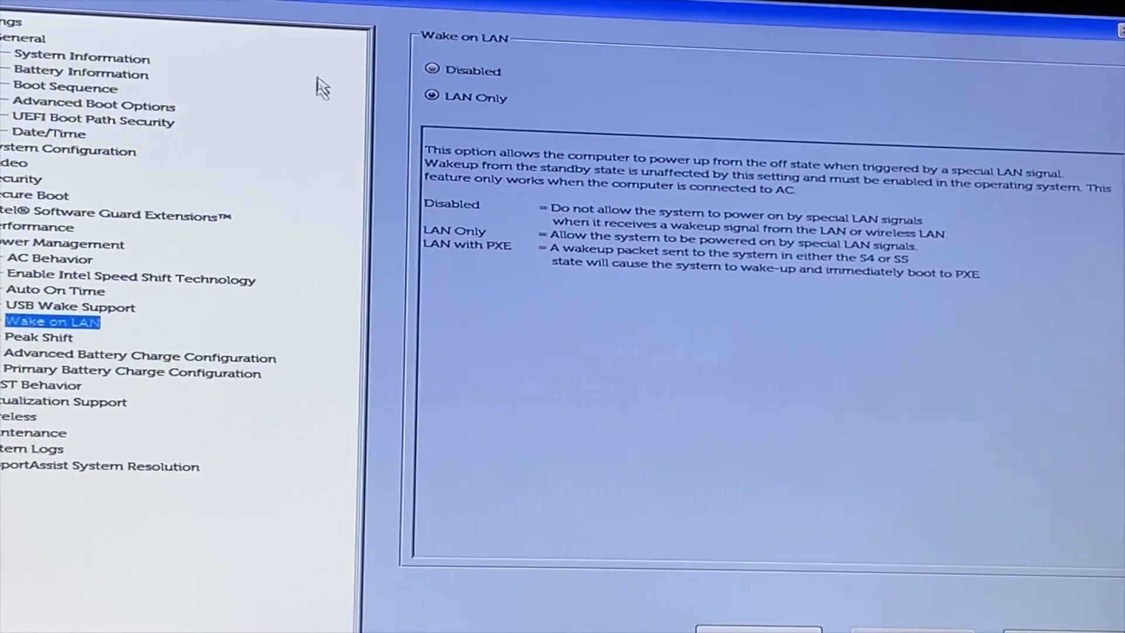
pyautogui.click(431, 69)
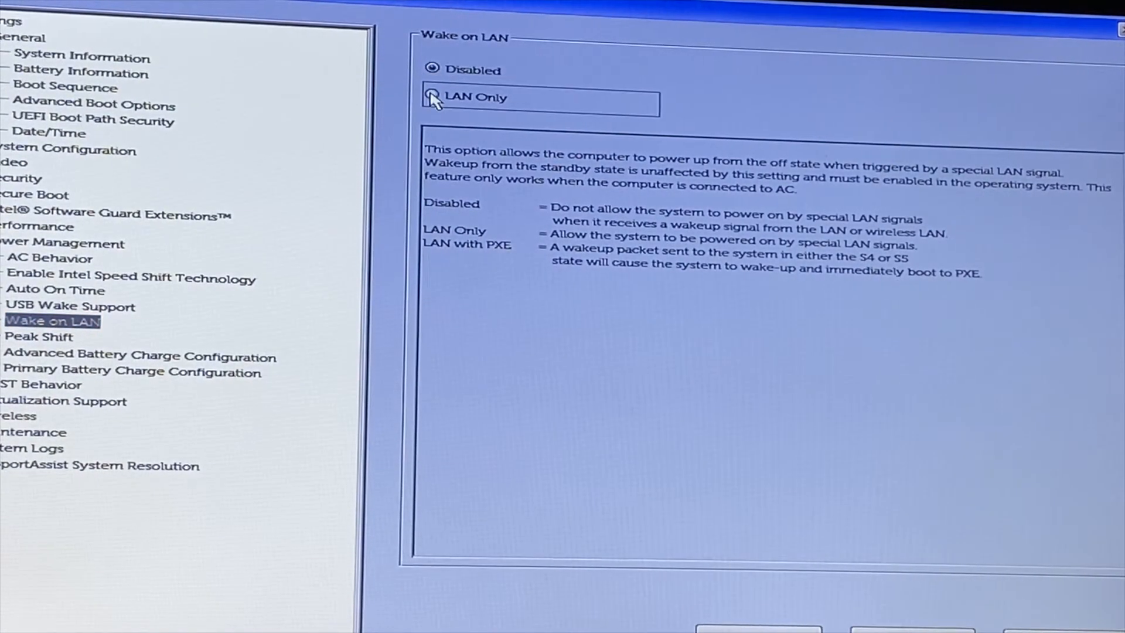
pyautogui.click(432, 97)
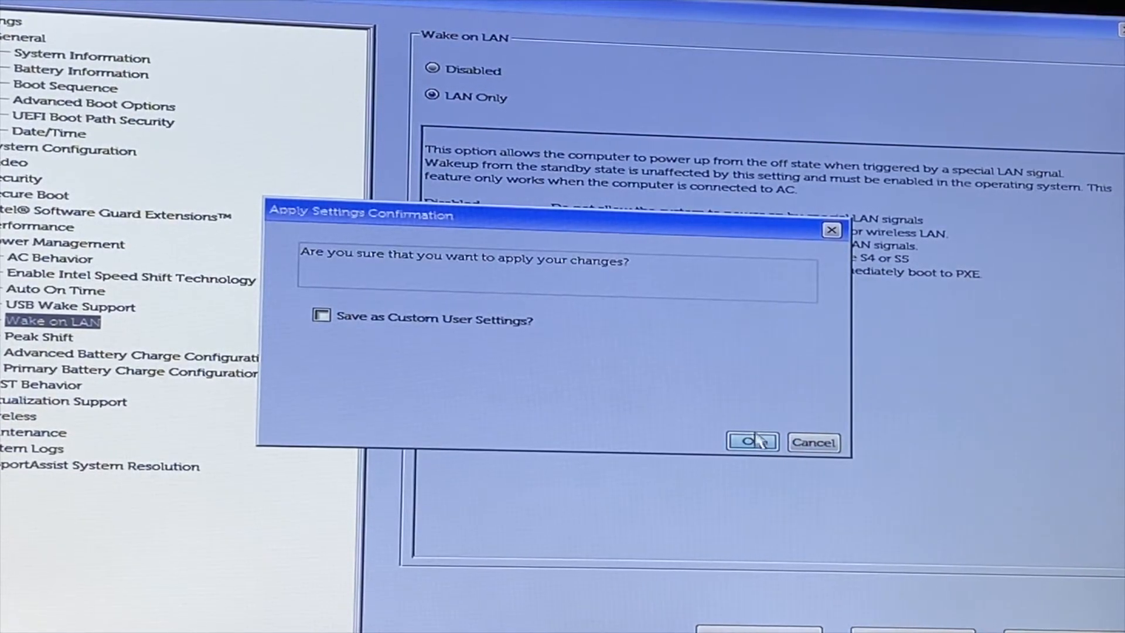
pyautogui.click(751, 443)
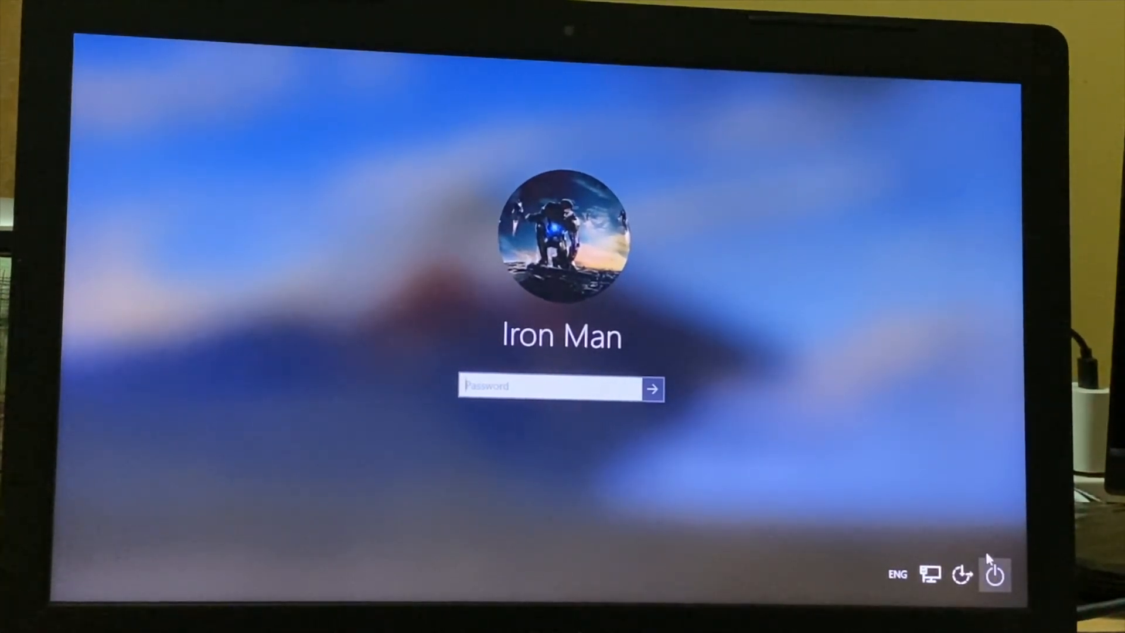
# - Shut down the laptop from the Windows sign-in screen's power menu
pyautogui.click(994, 574)
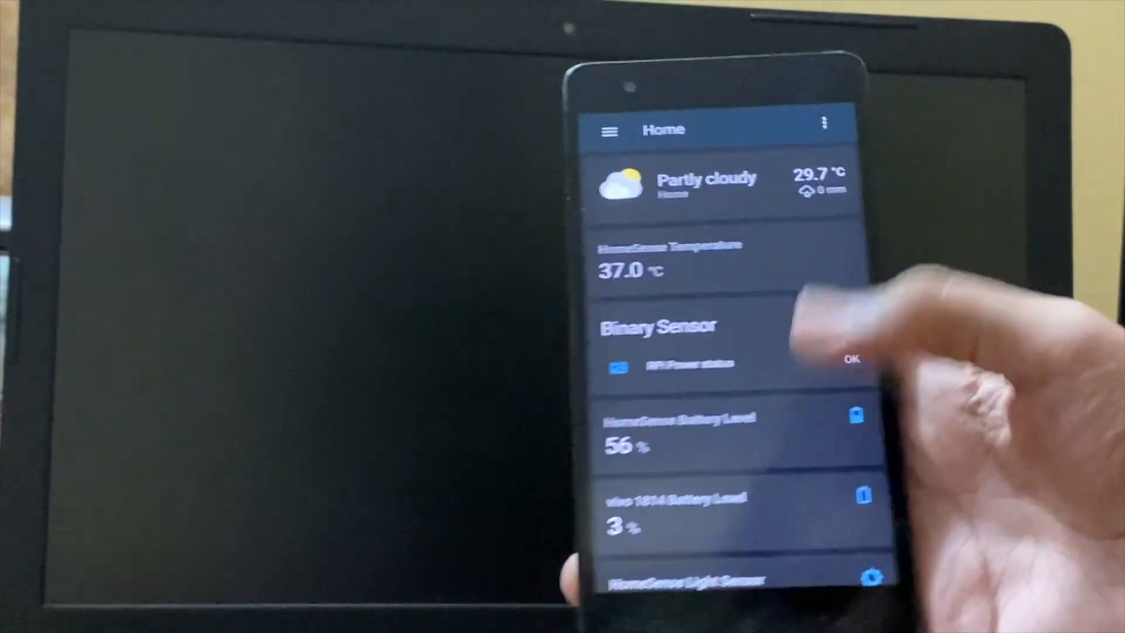
pyautogui.scroll(-3)
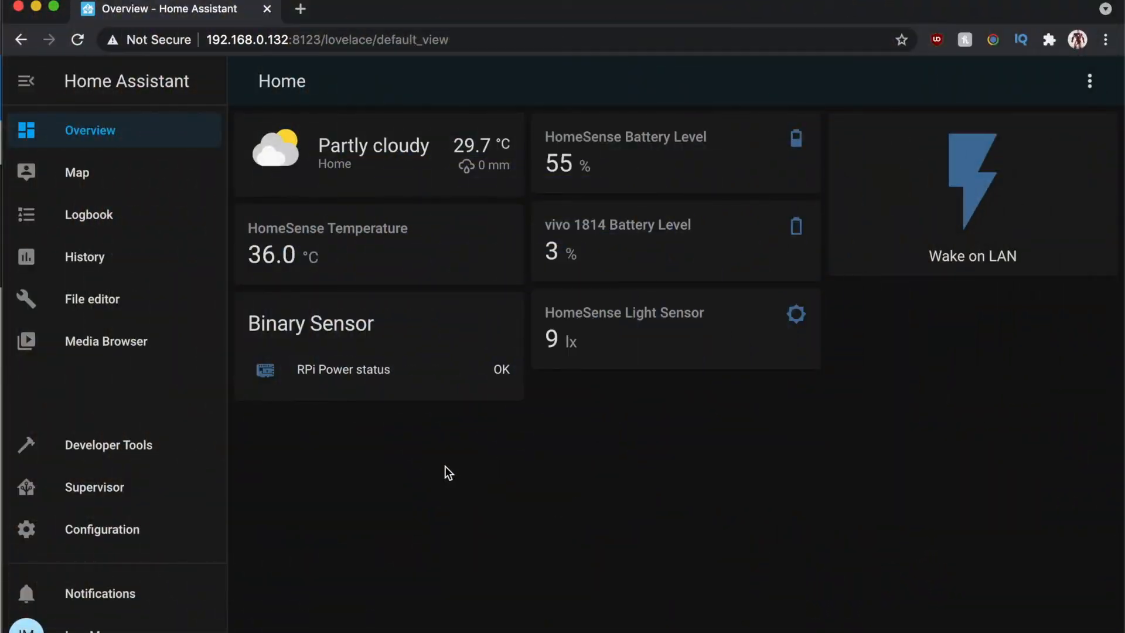
pyautogui.moveTo(560, 10)
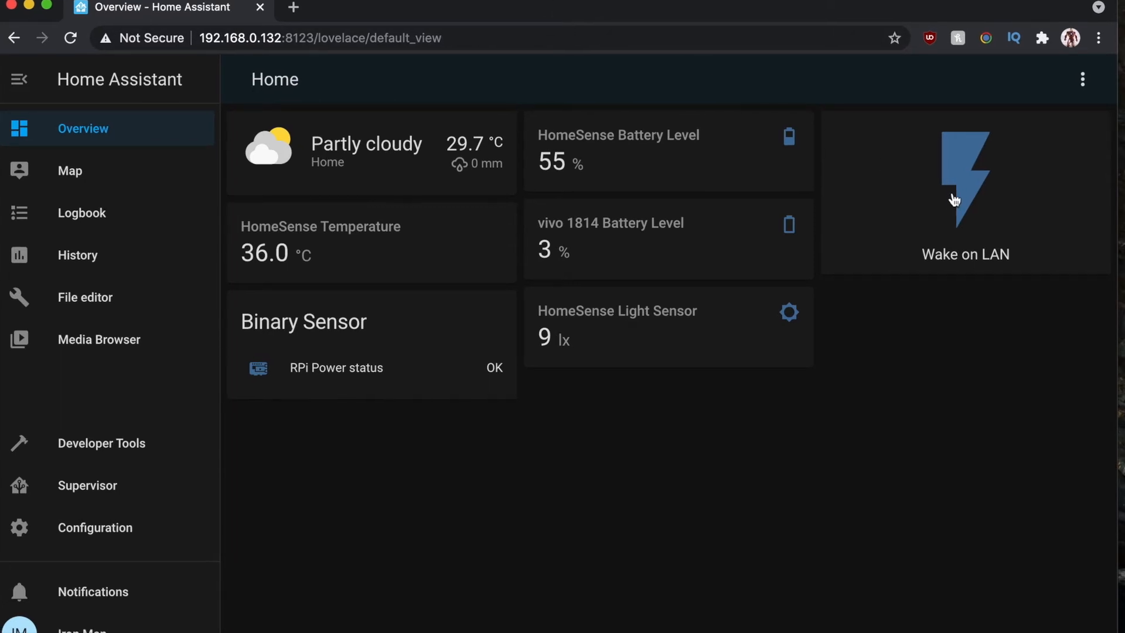
pyautogui.moveTo(112, 513)
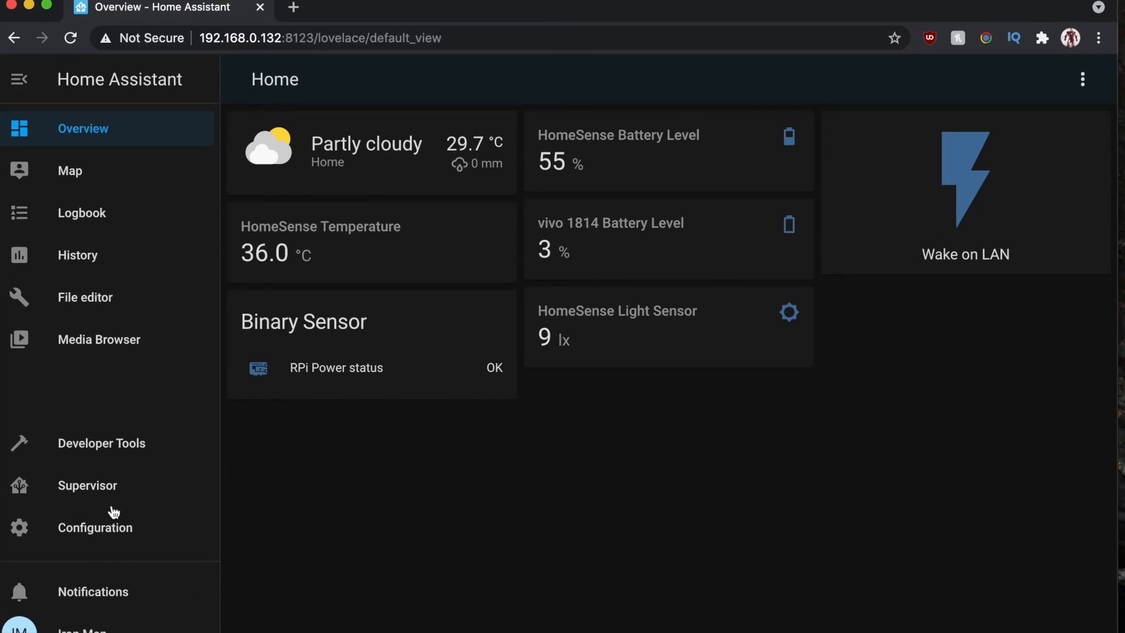
# - Go to Configuration to reach the Home Assistant Cloud account settings
pyautogui.click(95, 528)
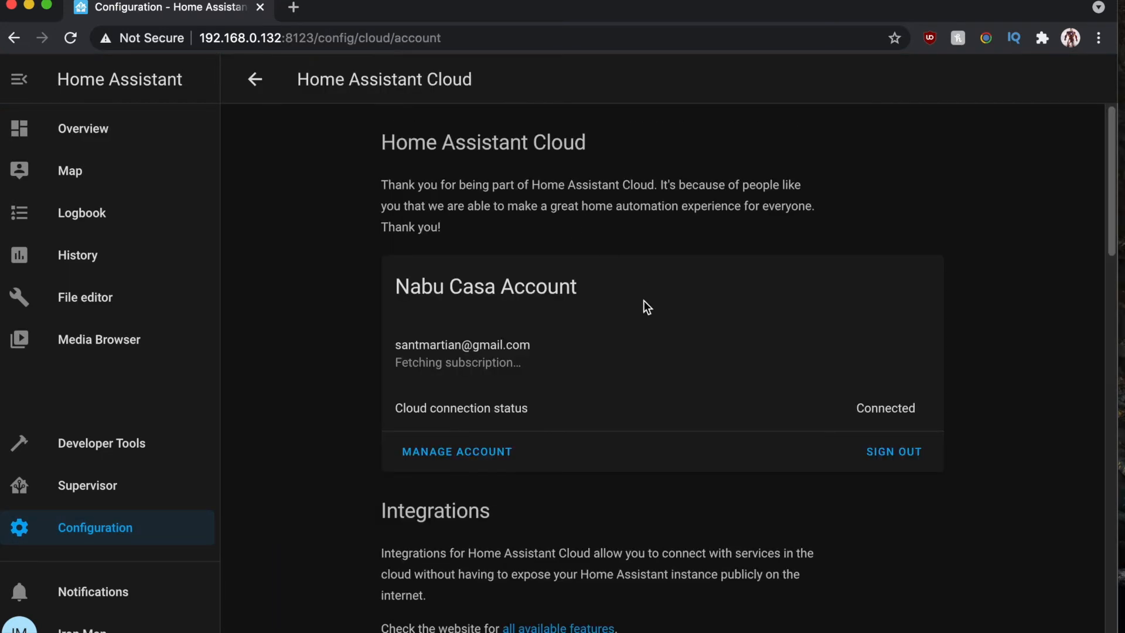
# - Scroll down the Cloud settings to the Google Assistant section with Sync Entities to Google
pyautogui.scroll(-3)
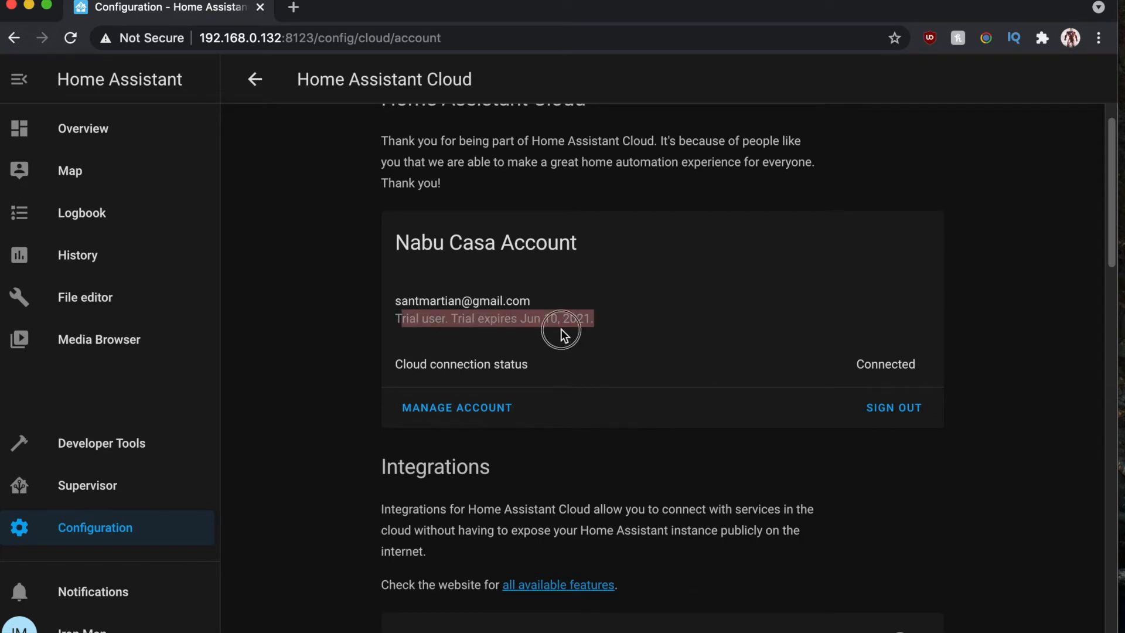
pyautogui.scroll(-3)
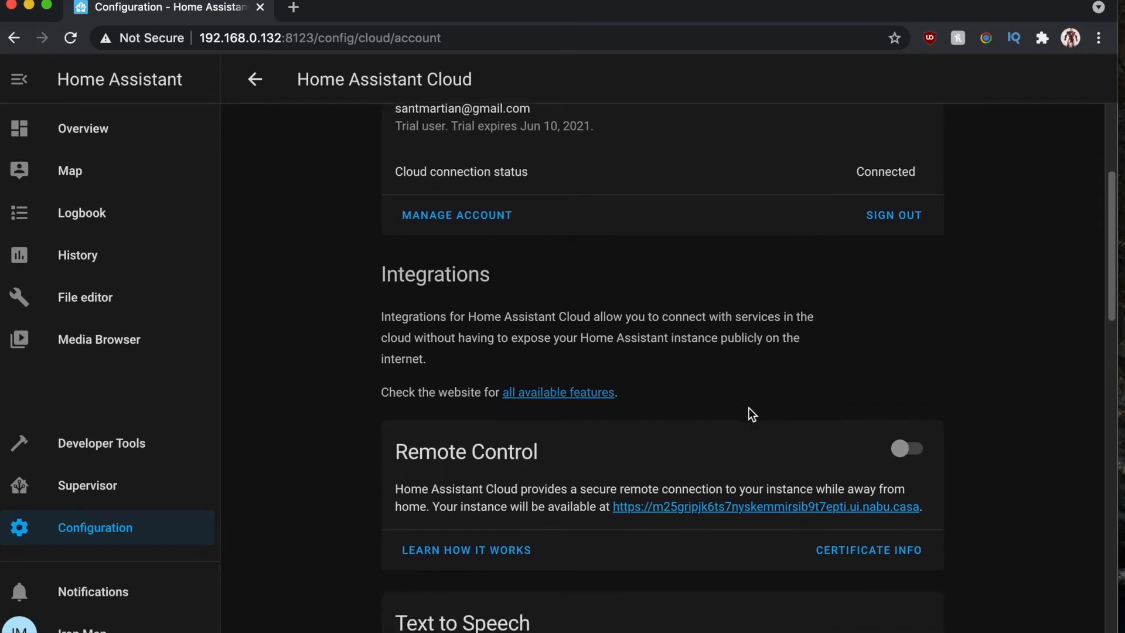
pyautogui.scroll(-3)
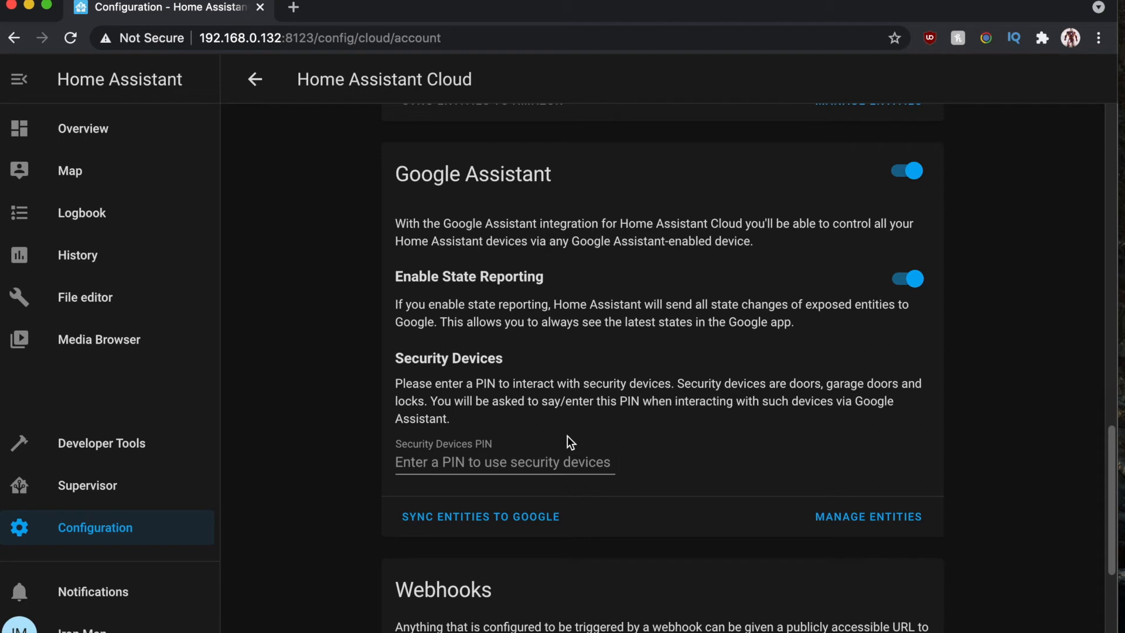
pyautogui.moveTo(513, 496)
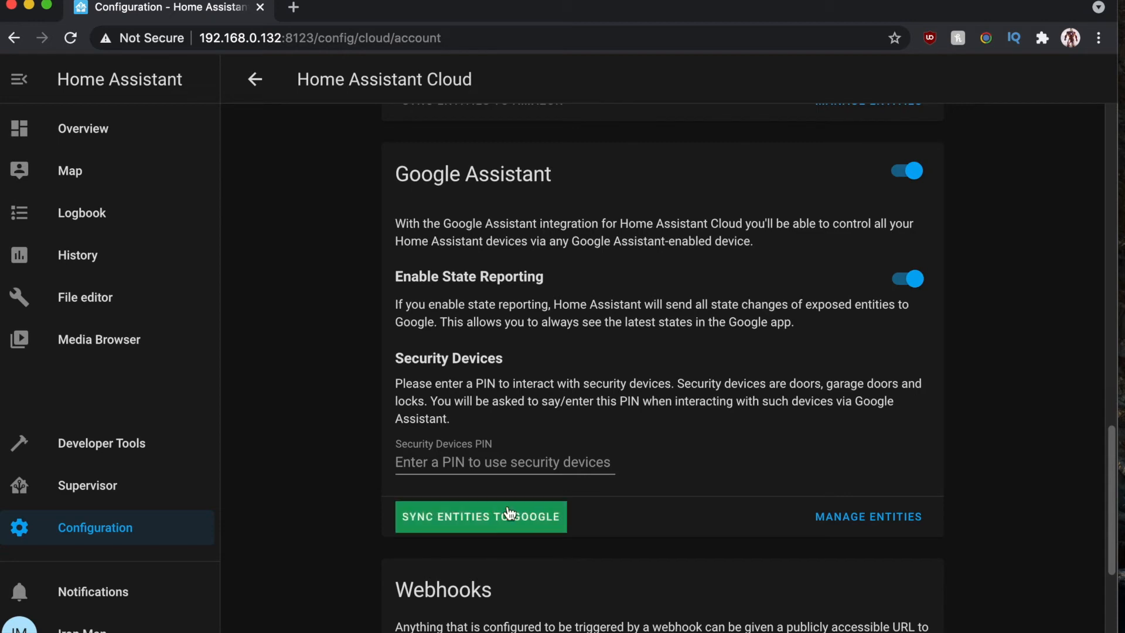
pyautogui.scroll(-3)
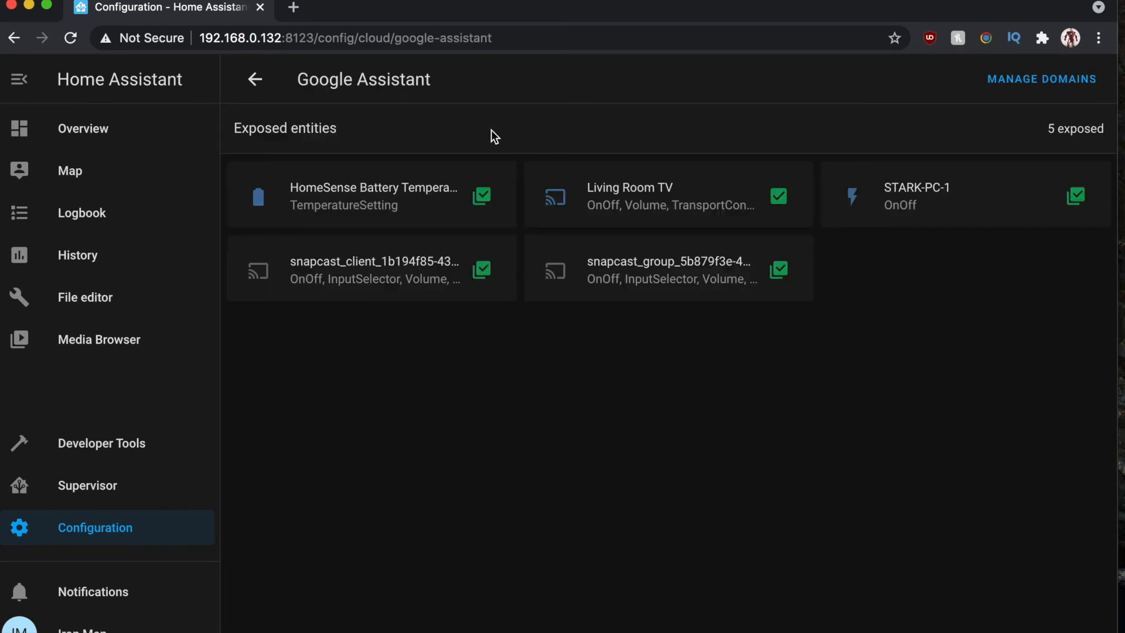
pyautogui.moveTo(956, 244)
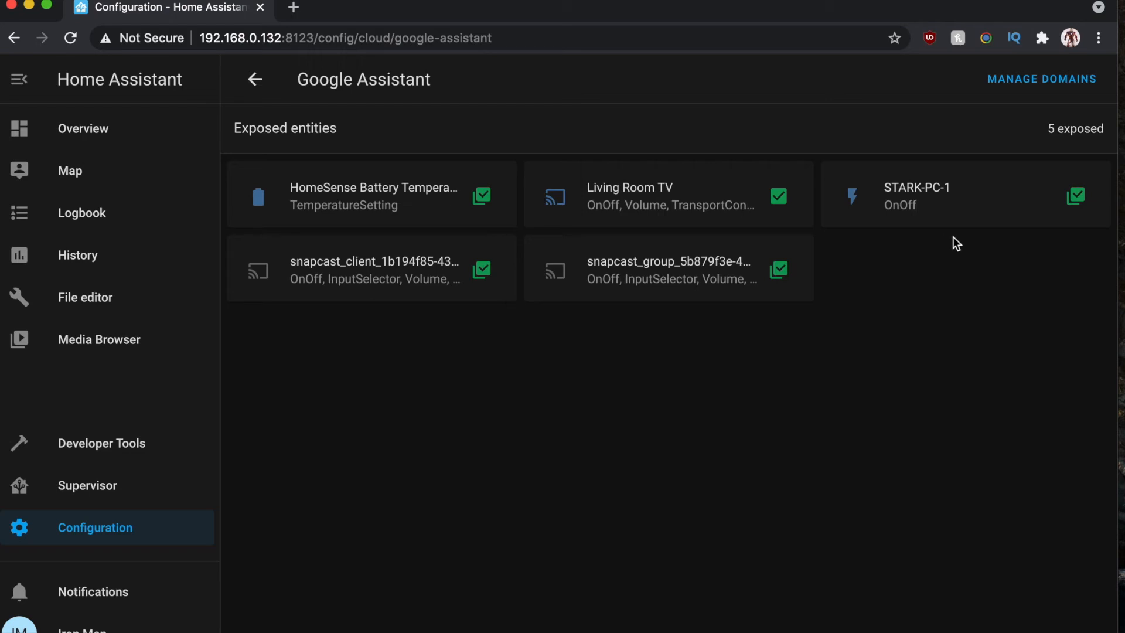
pyautogui.moveTo(911, 199)
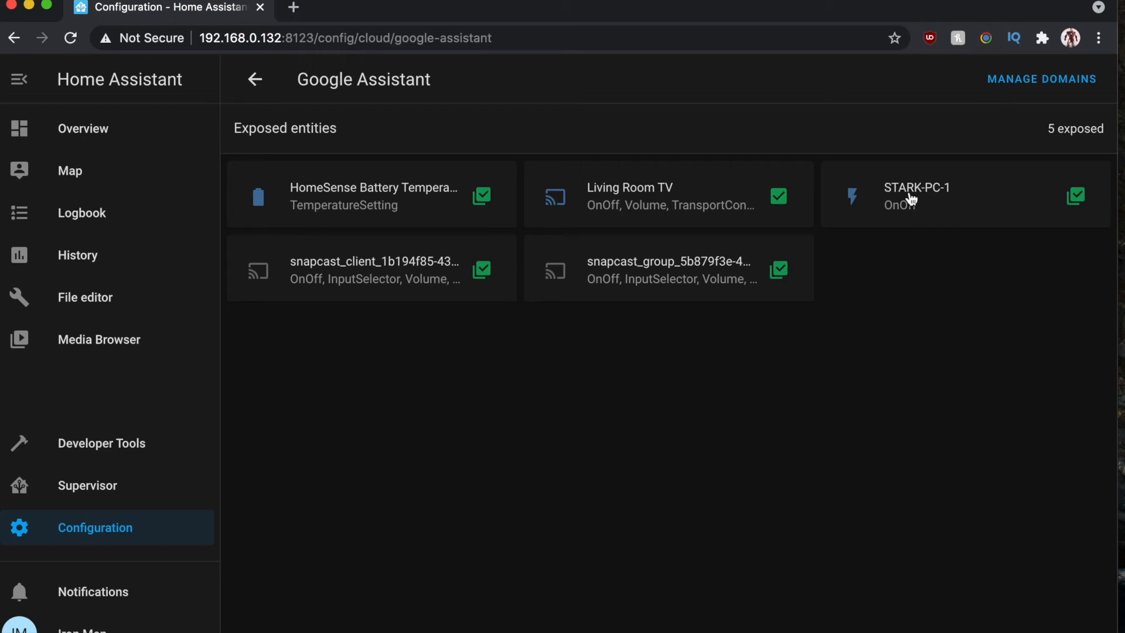
pyautogui.moveTo(692, 92)
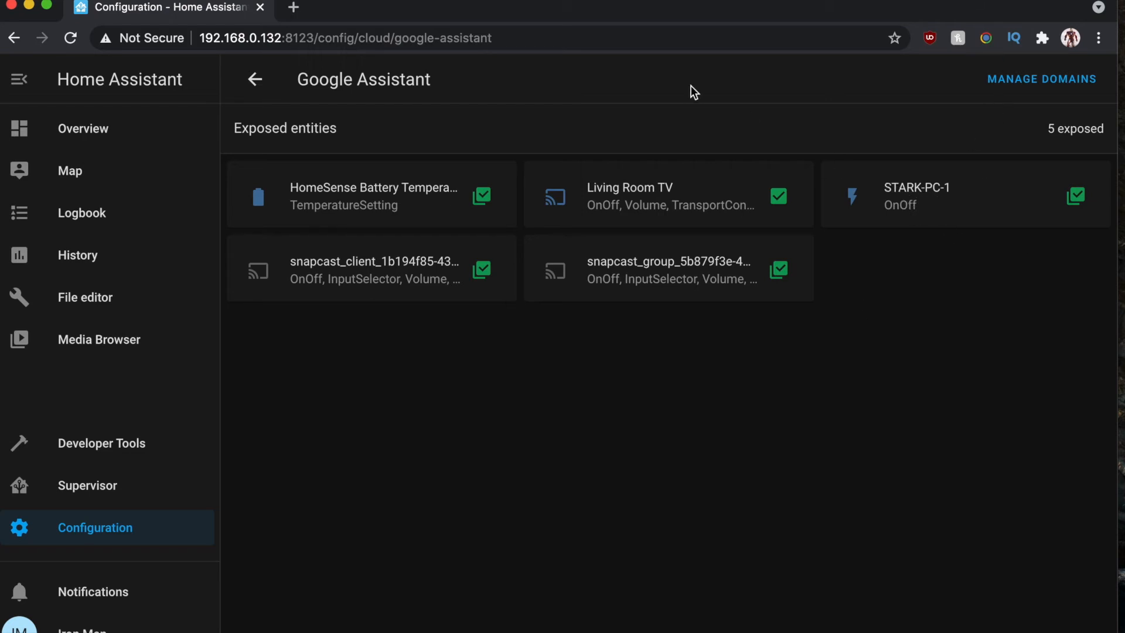
pyautogui.moveTo(254, 79)
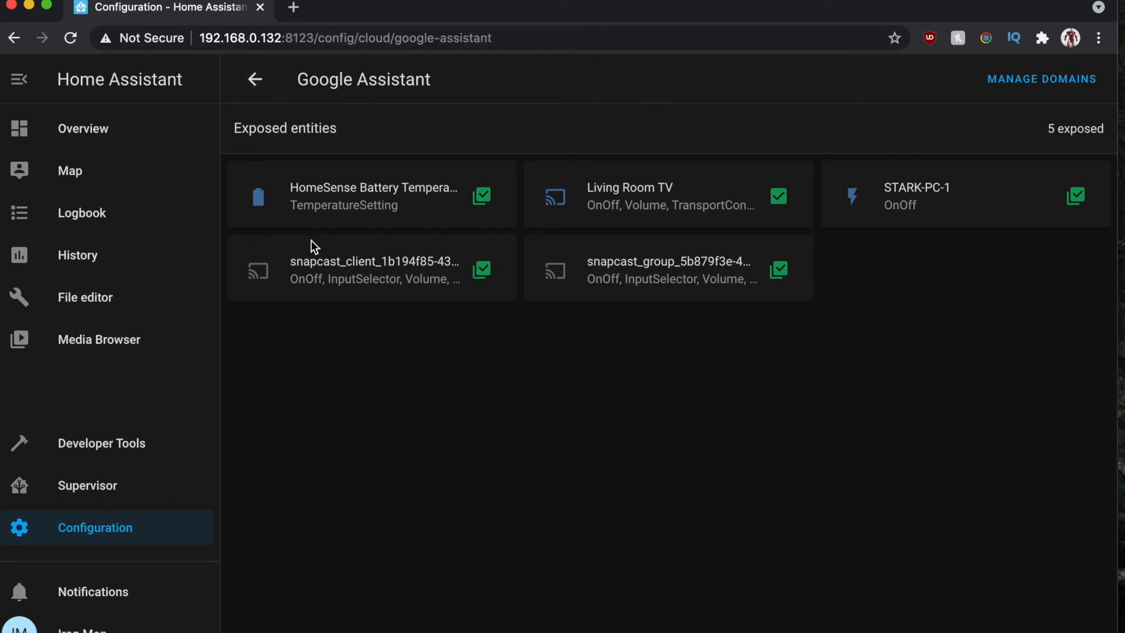
# - Return from the Exposed entities list showing STARK-PC-1 to the Home Assistant Cloud page
pyautogui.click(255, 79)
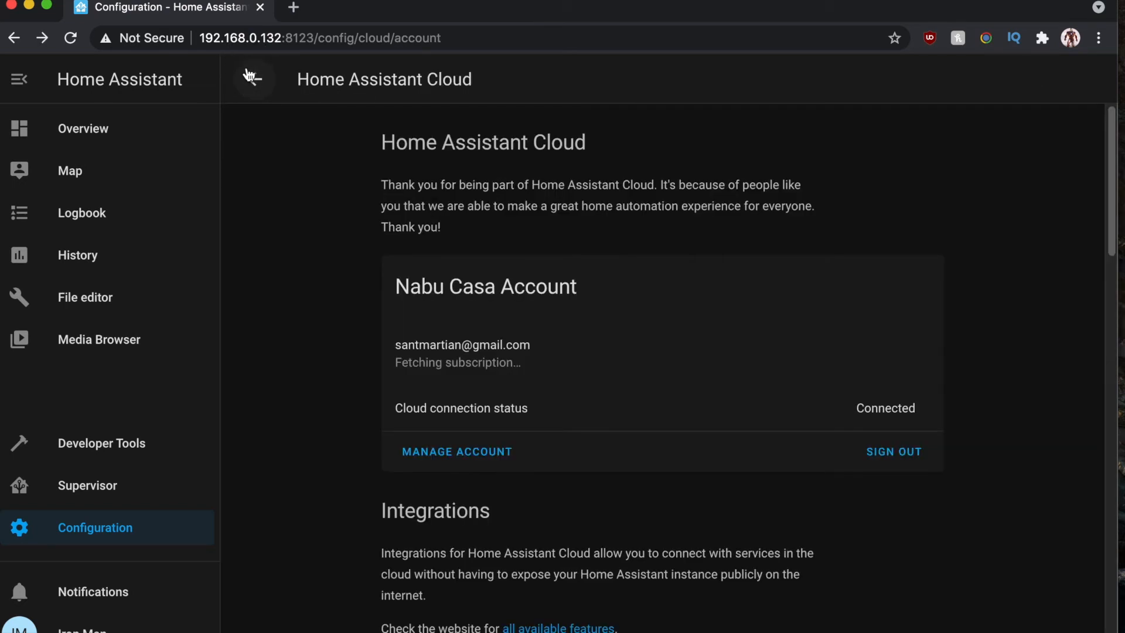